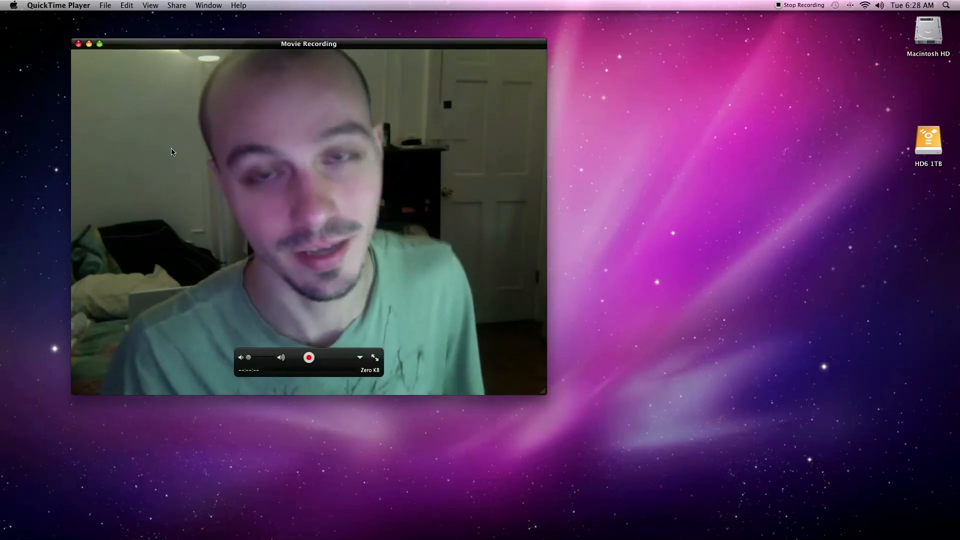
mouse_move(545, 402)
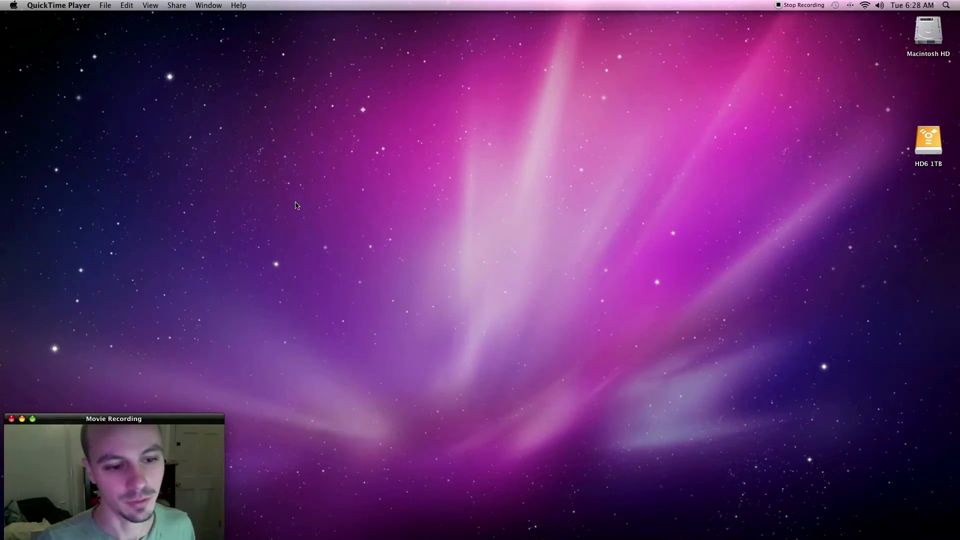
mouse_move(439, 311)
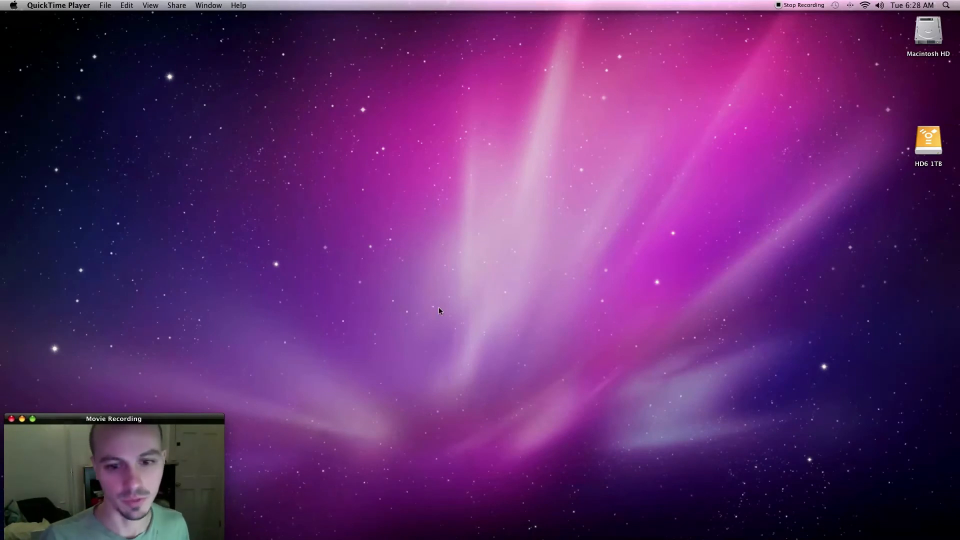
mouse_move(917, 199)
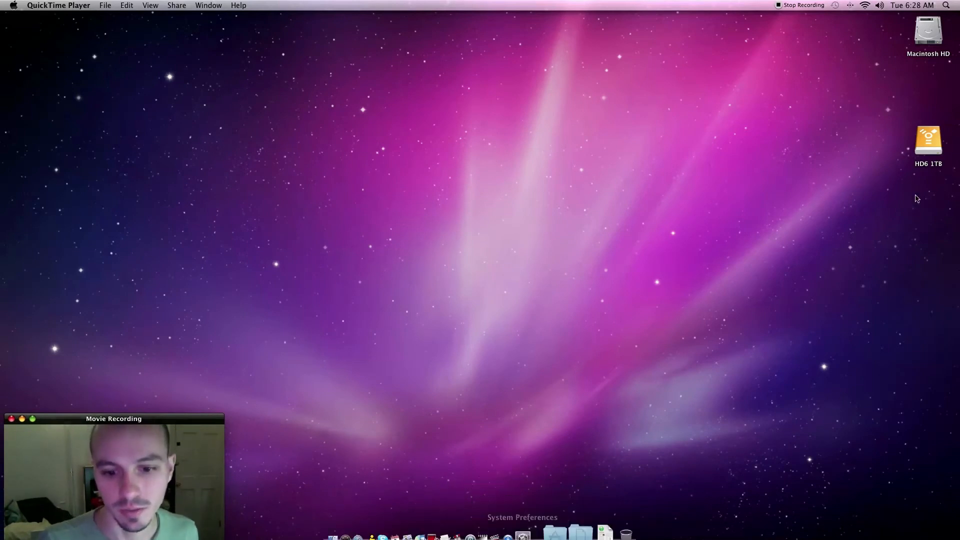
Step: Open the audition editing project file so Final Cut Pro shows its Full sequence
double_click(928, 139)
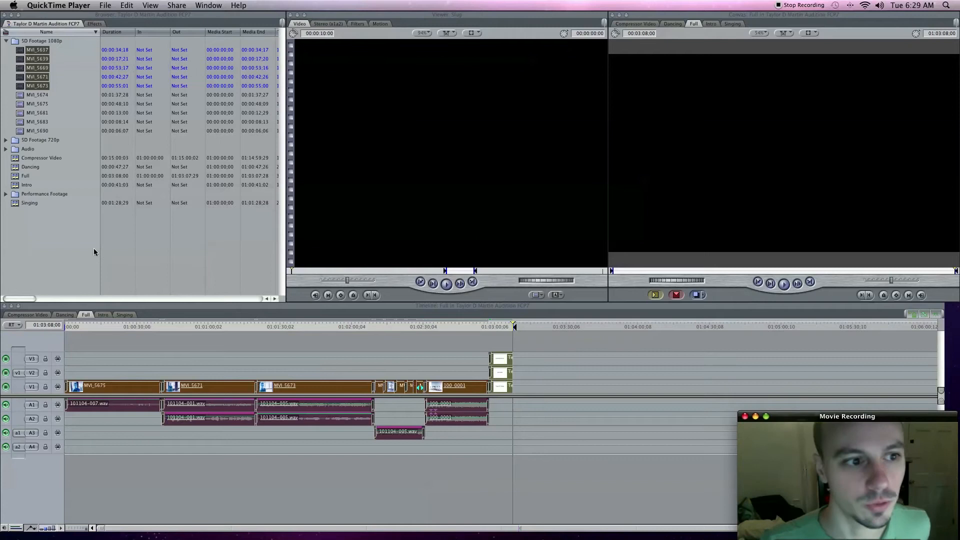
mouse_move(20, 168)
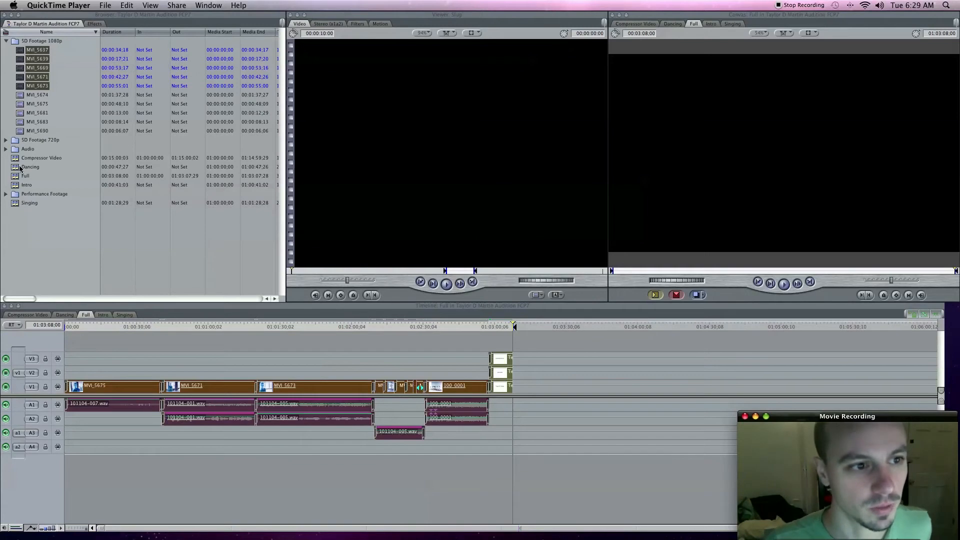
Step: Open the Compressor Video sequence from the Browser and focus its timeline
double_click(42, 158)
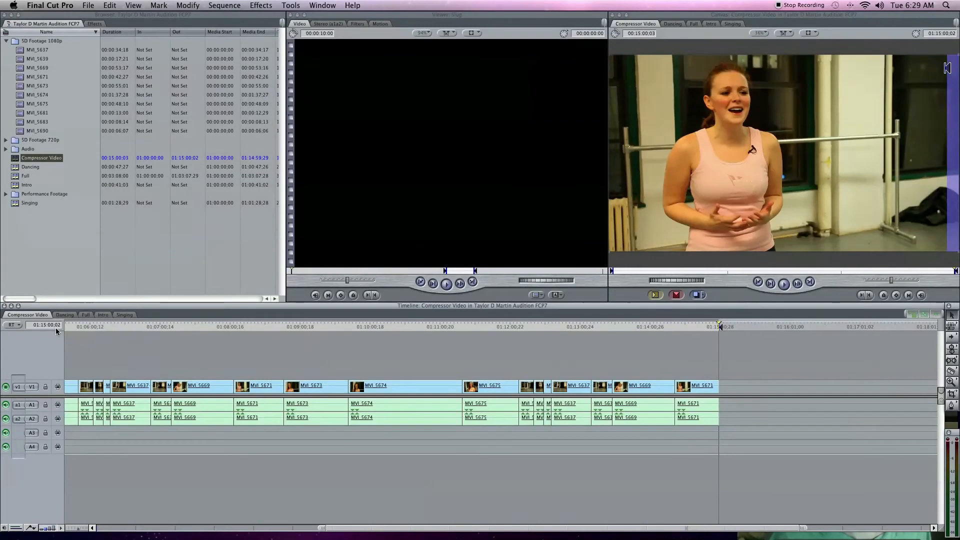
mouse_move(444, 457)
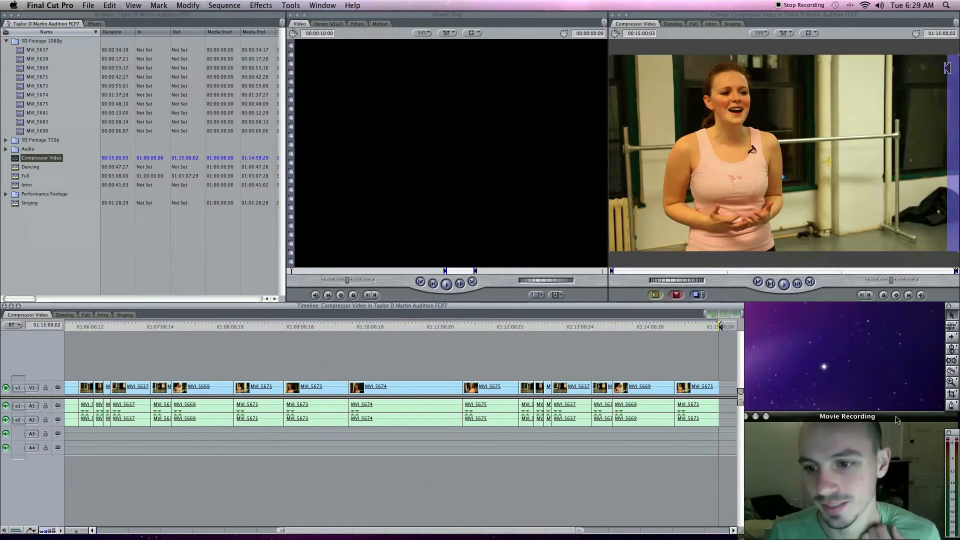
click(846, 416)
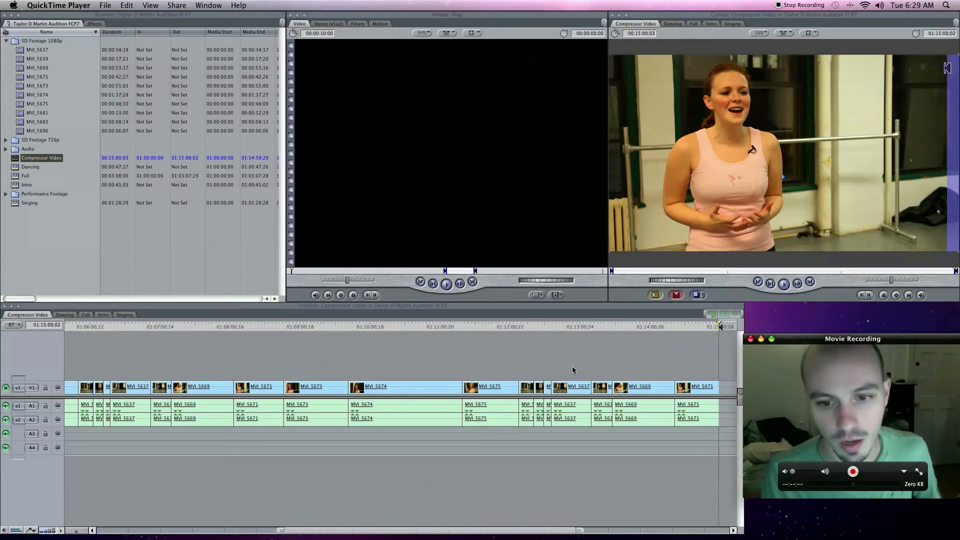
mouse_move(573, 368)
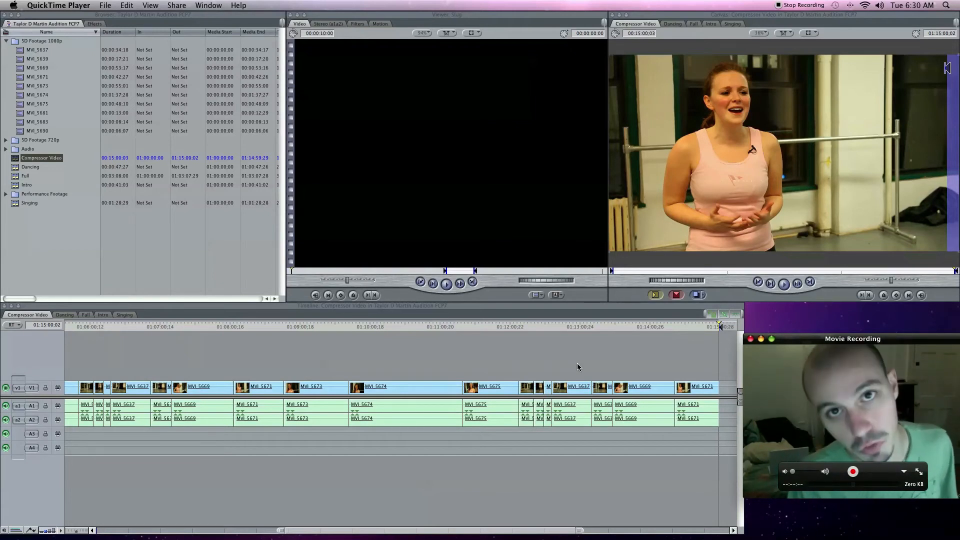
click(253, 357)
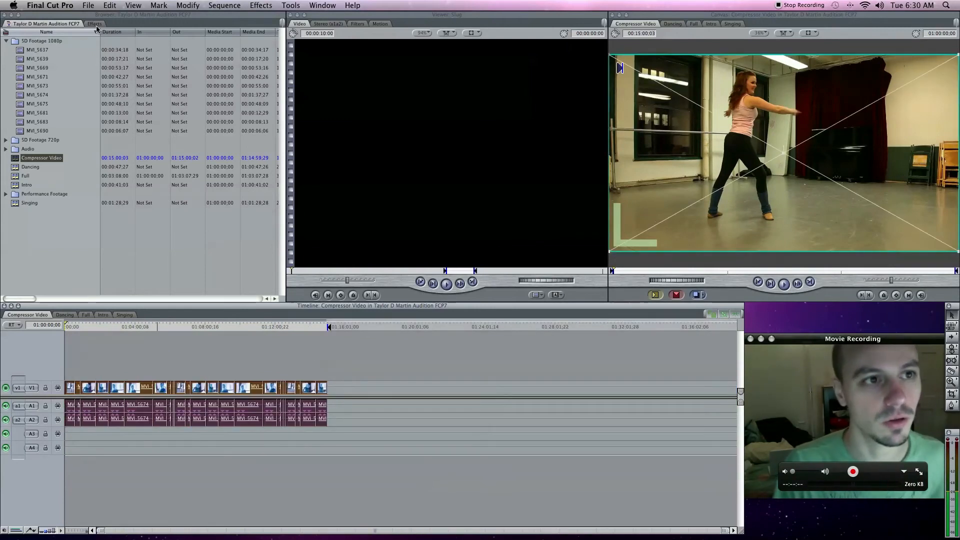
Step: Send the Compressor Video sequence to Compressor through File > Send To
click(87, 5)
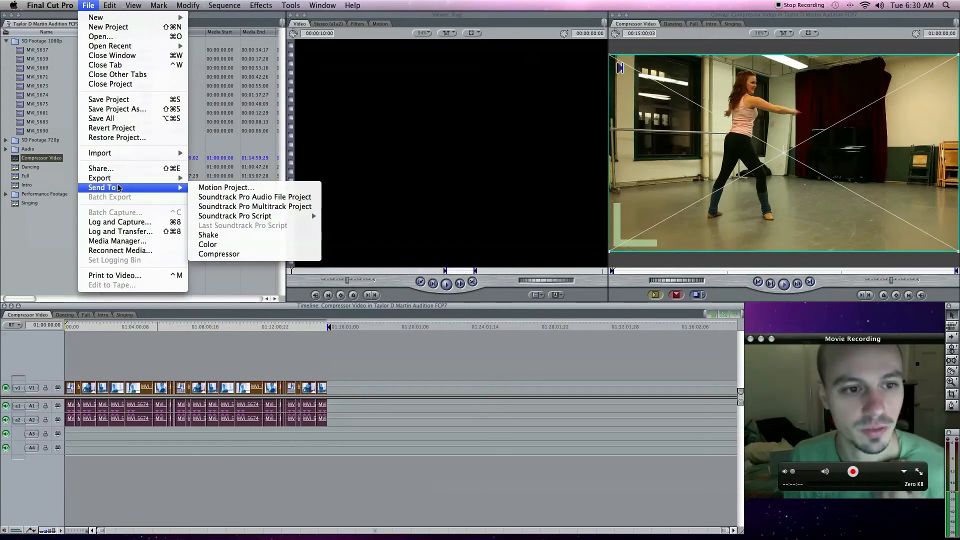
mouse_move(99, 178)
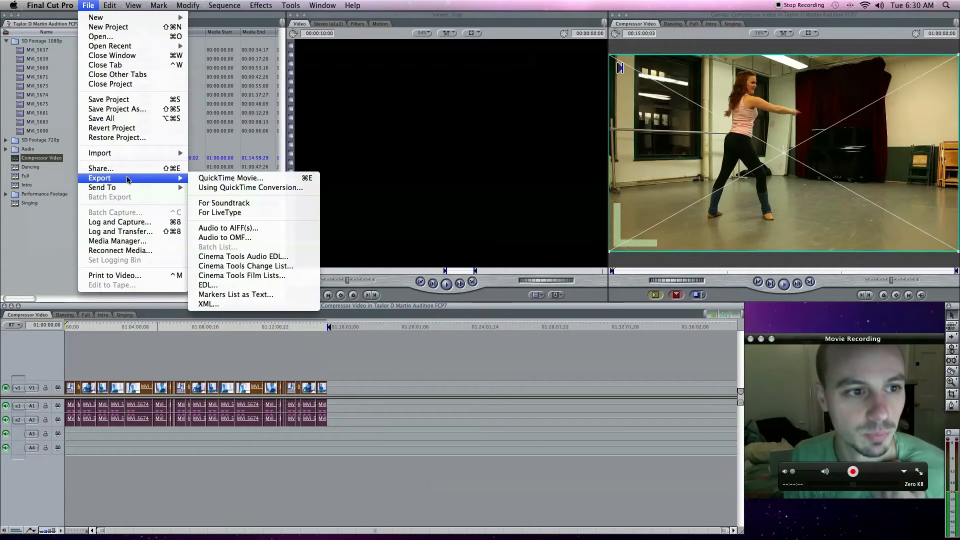
mouse_move(162, 182)
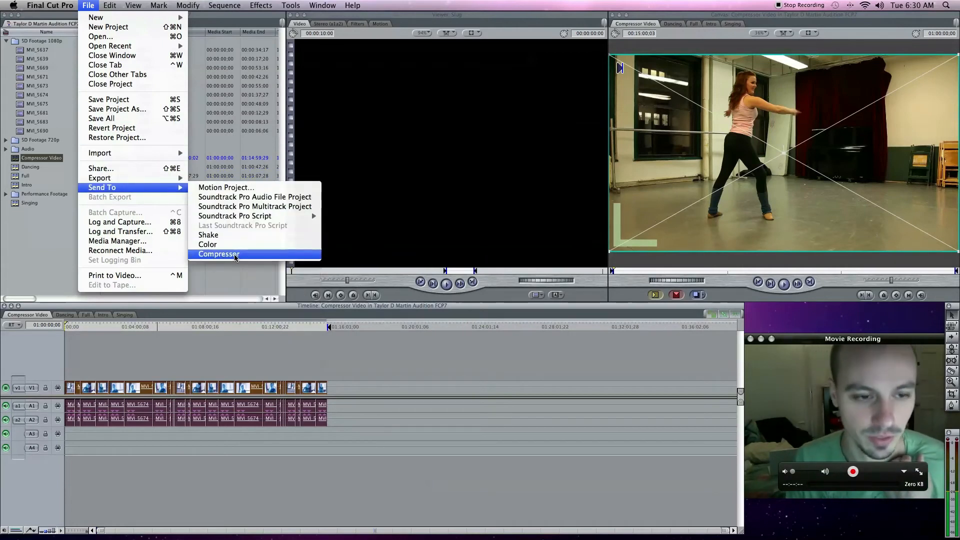
click(219, 254)
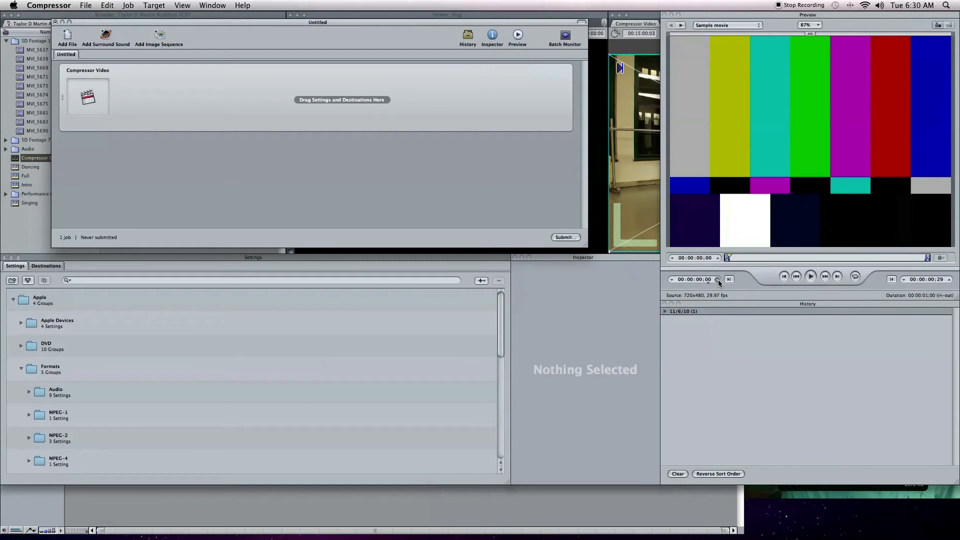
mouse_move(750, 318)
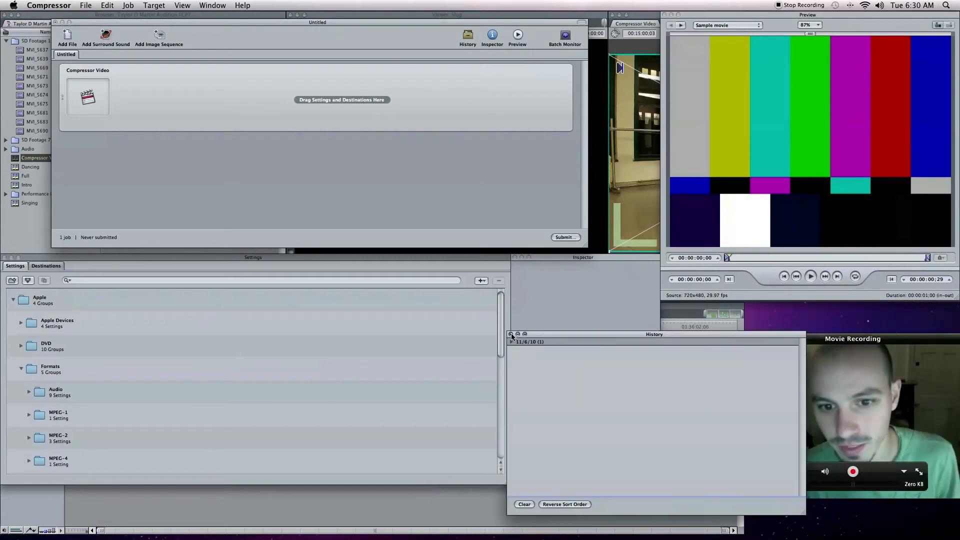
Step: Close the History window and expand the Formats settings group to reach QuickTime H.264
click(511, 333)
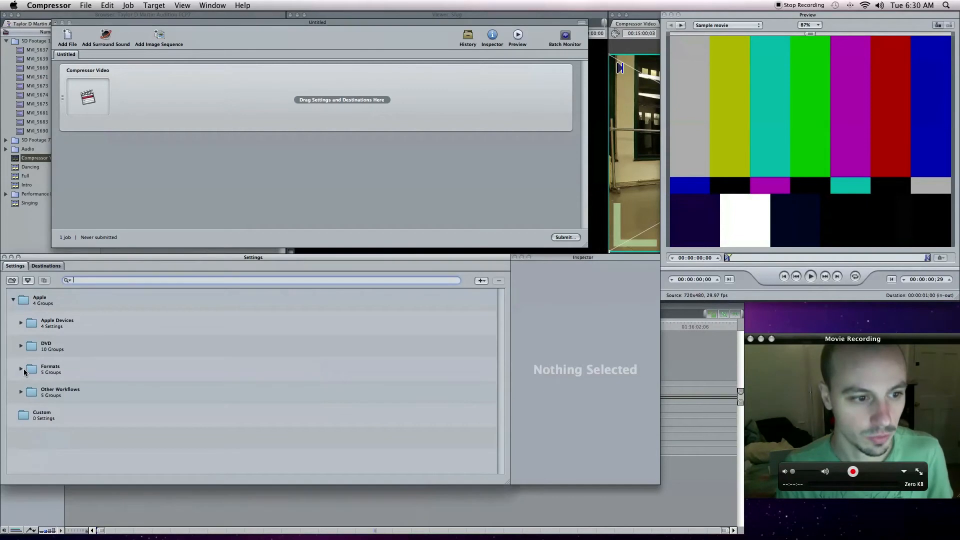
mouse_move(532, 366)
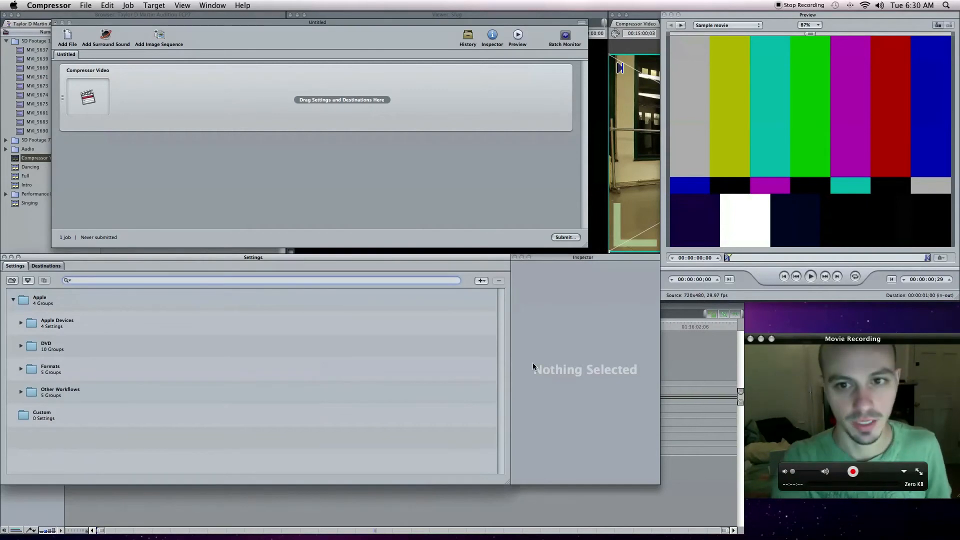
mouse_move(263, 323)
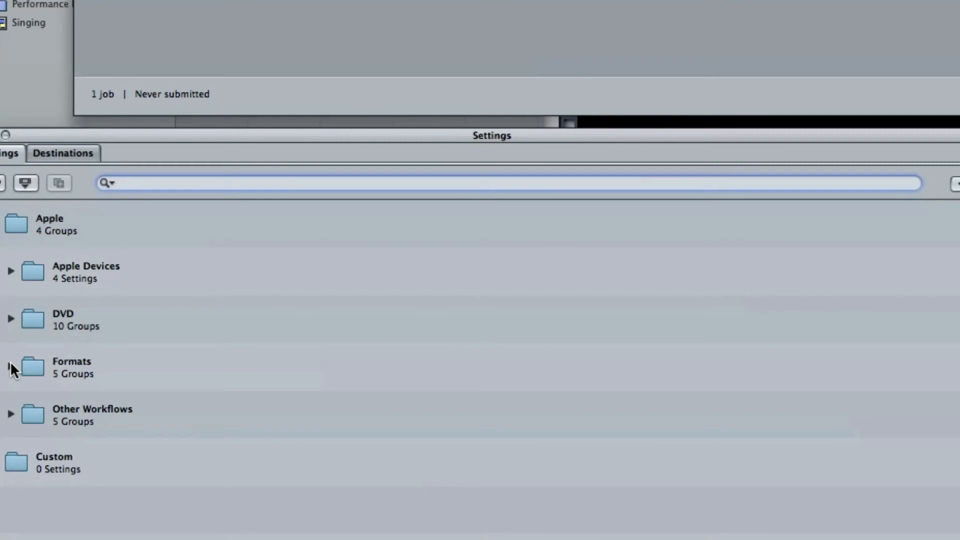
click(10, 367)
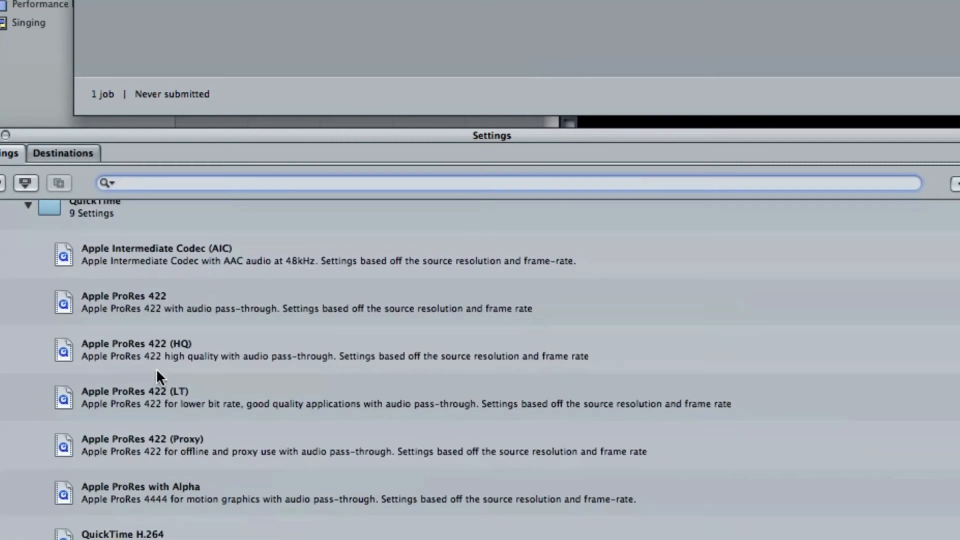
scroll(down, 3)
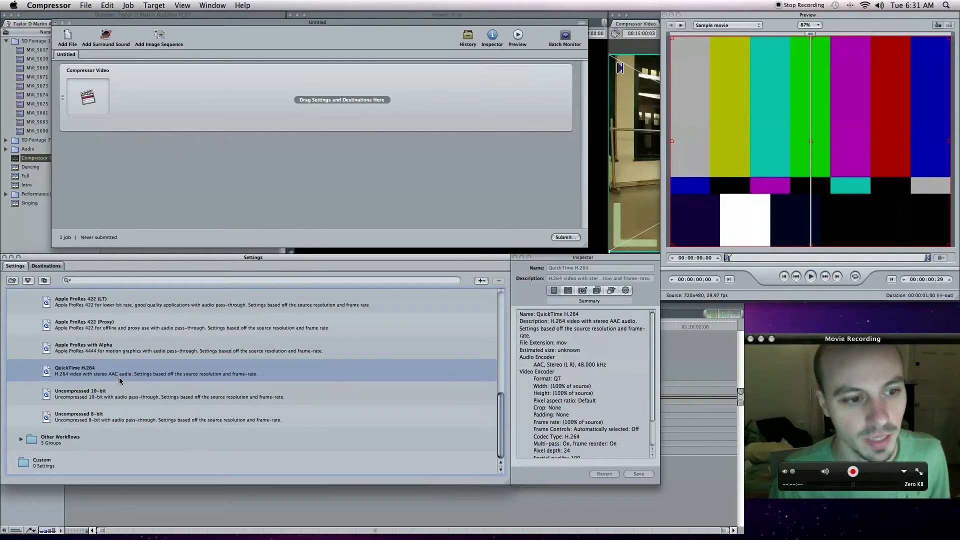
mouse_move(88, 377)
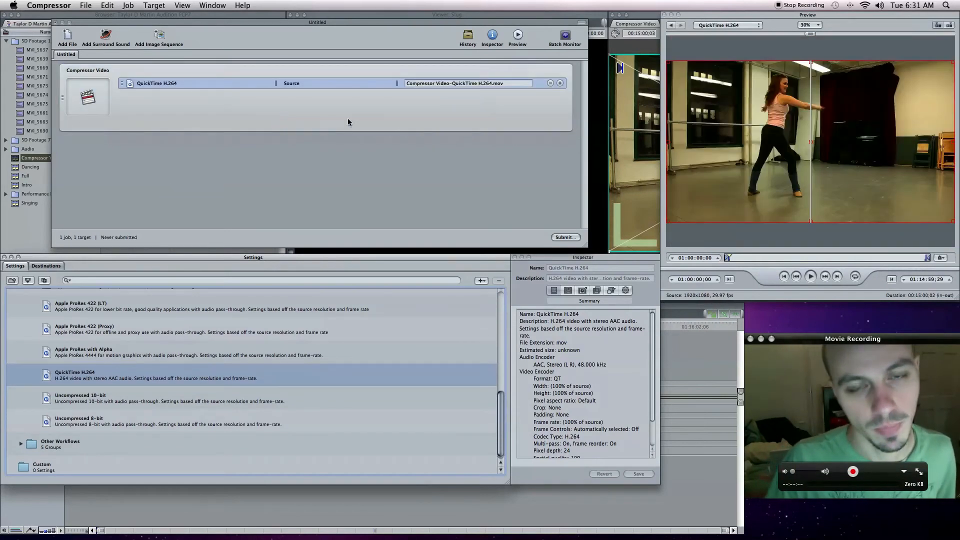
mouse_move(402, 134)
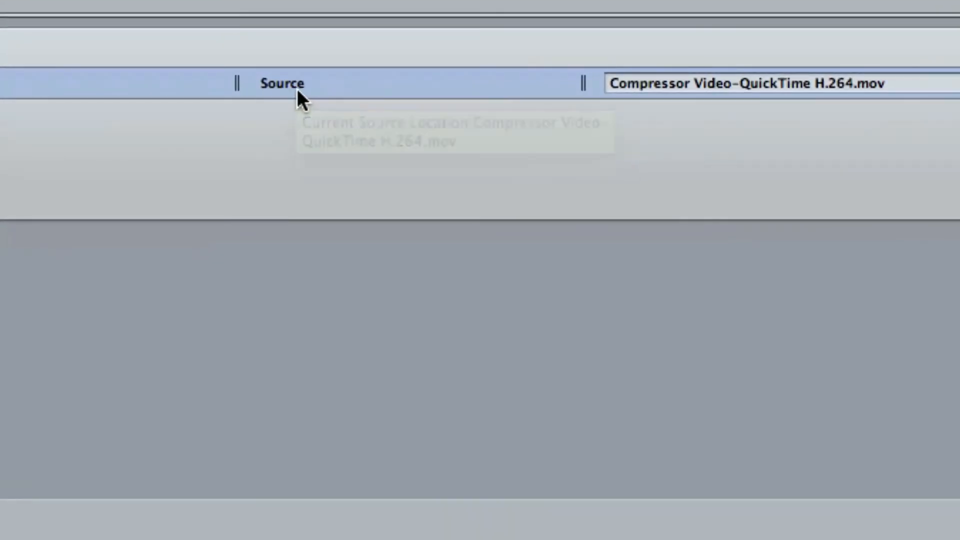
Step: Set the job destination to Desktop and name the output file 'Test video.mov'
right_click(303, 98)
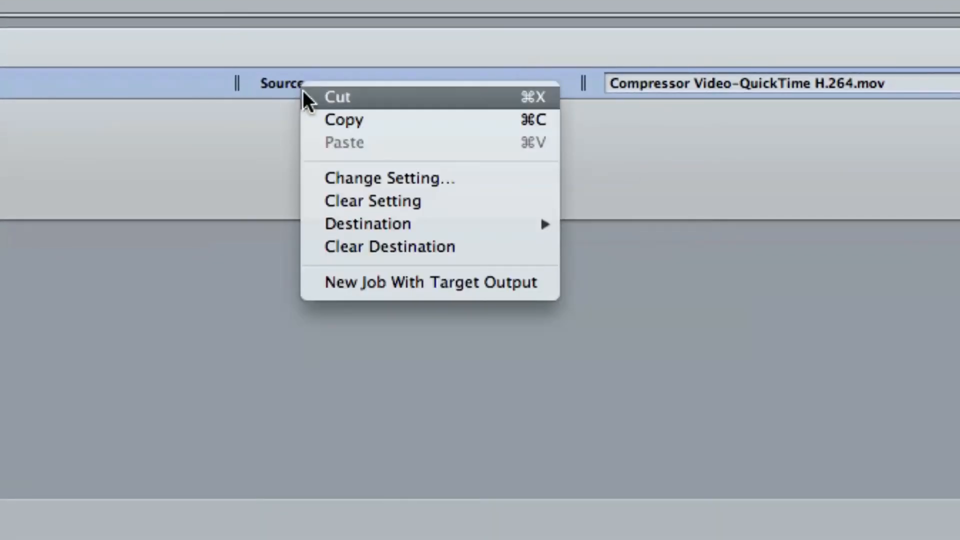
mouse_move(367, 224)
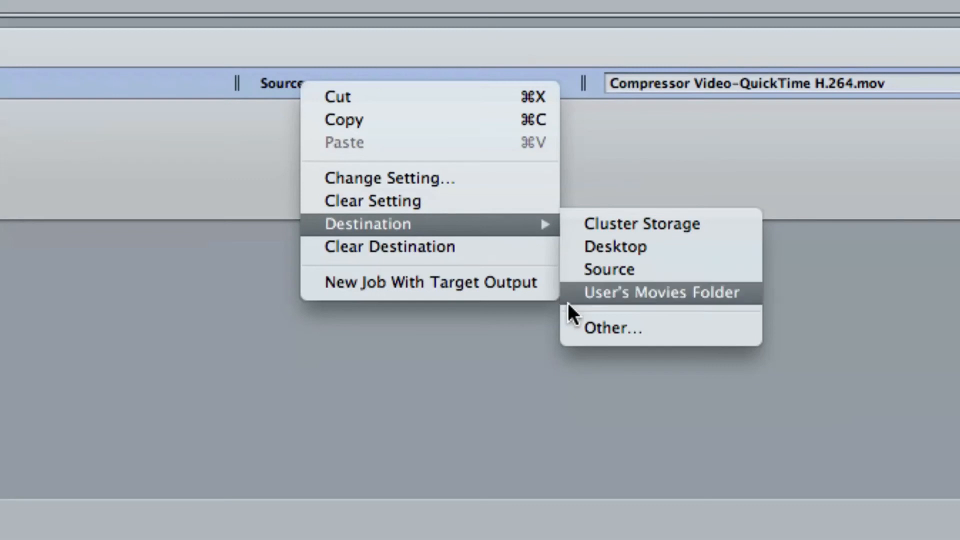
click(614, 328)
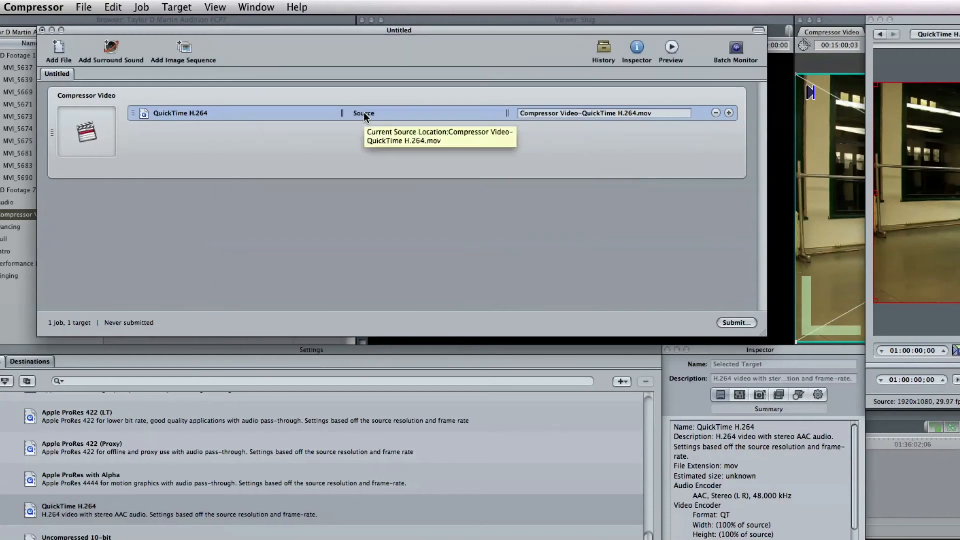
right_click(364, 114)
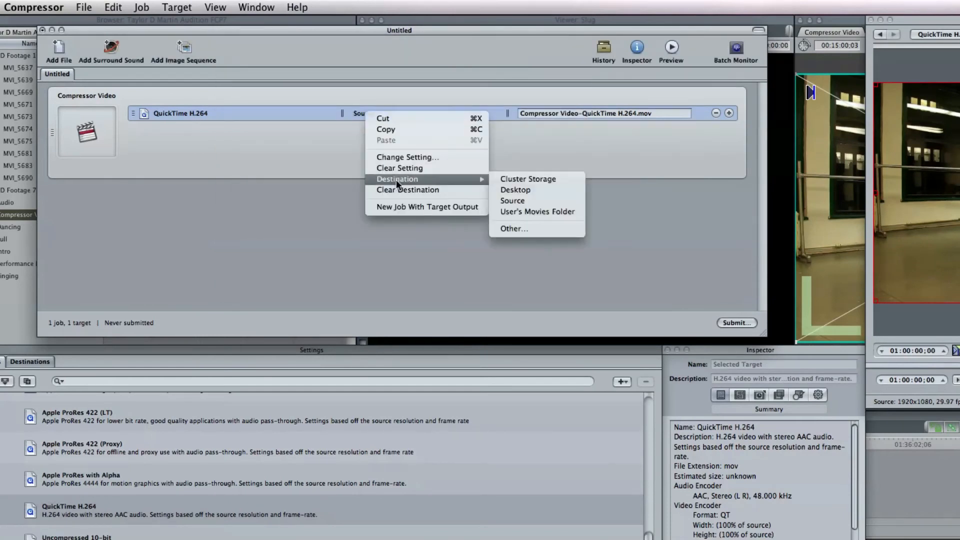
click(515, 190)
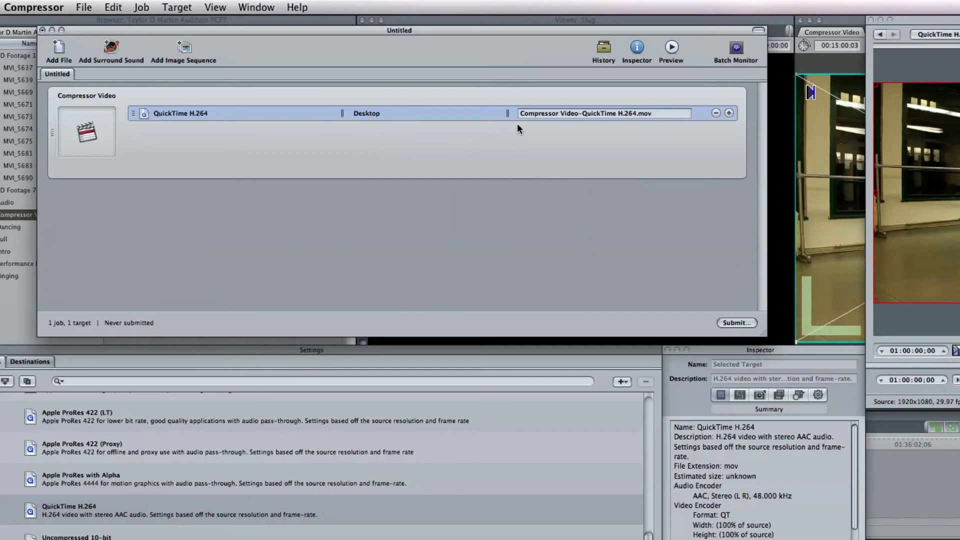
mouse_move(635, 113)
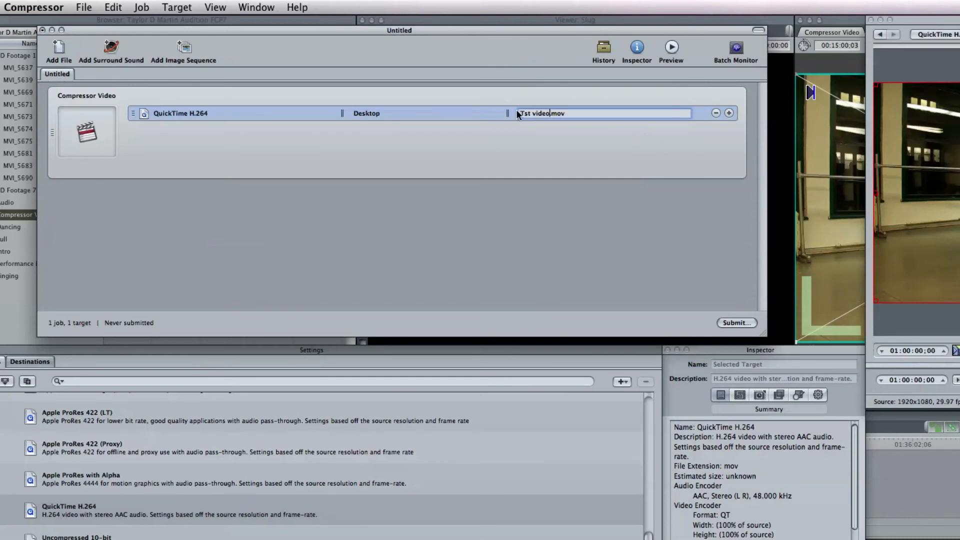
text(Test video.mov)
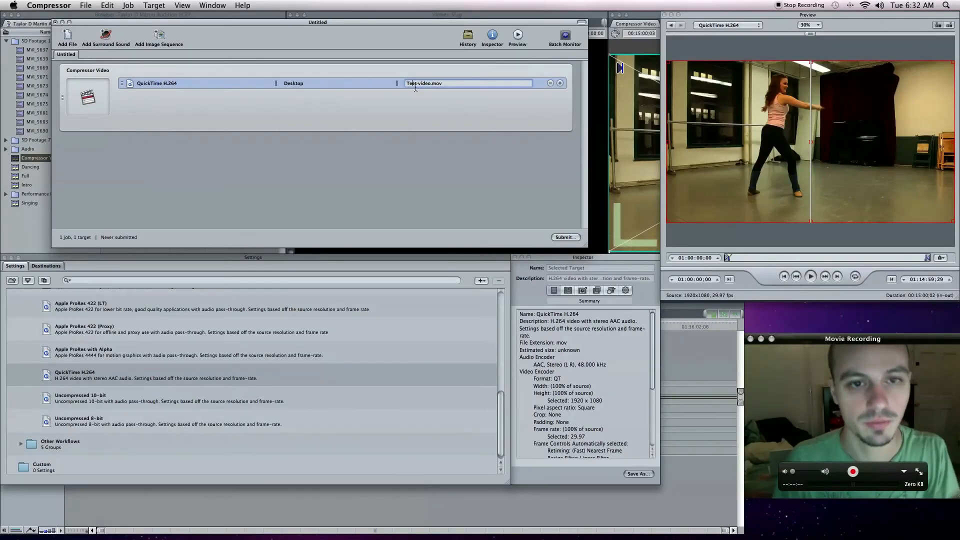
text(Test video.mov)
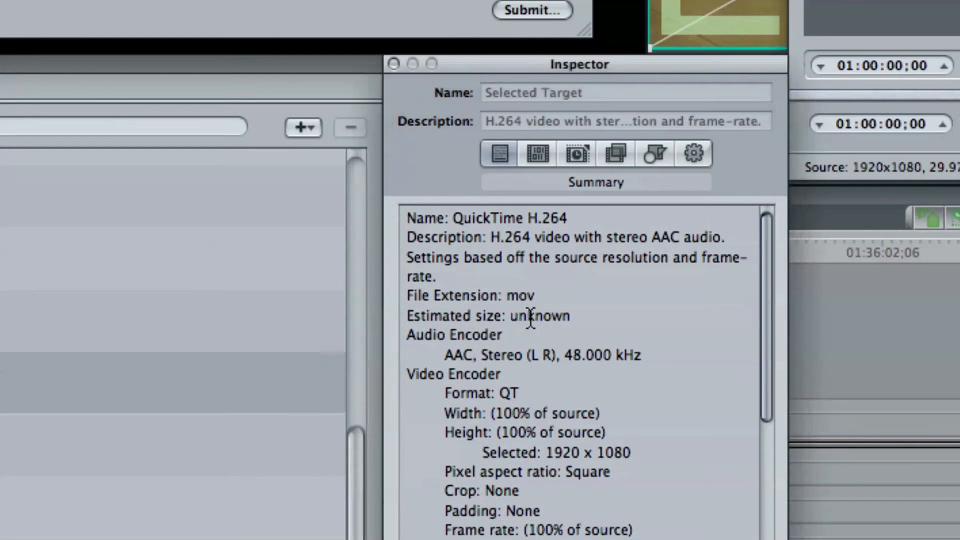
Step: Select the QuickTime H.264 target and show its Encoder pane in the Inspector
double_click(539, 316)
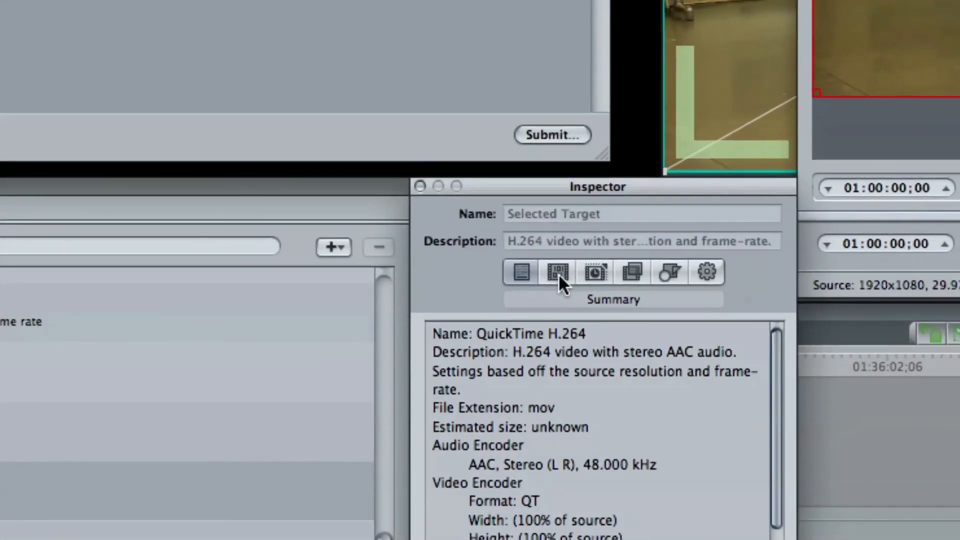
click(557, 272)
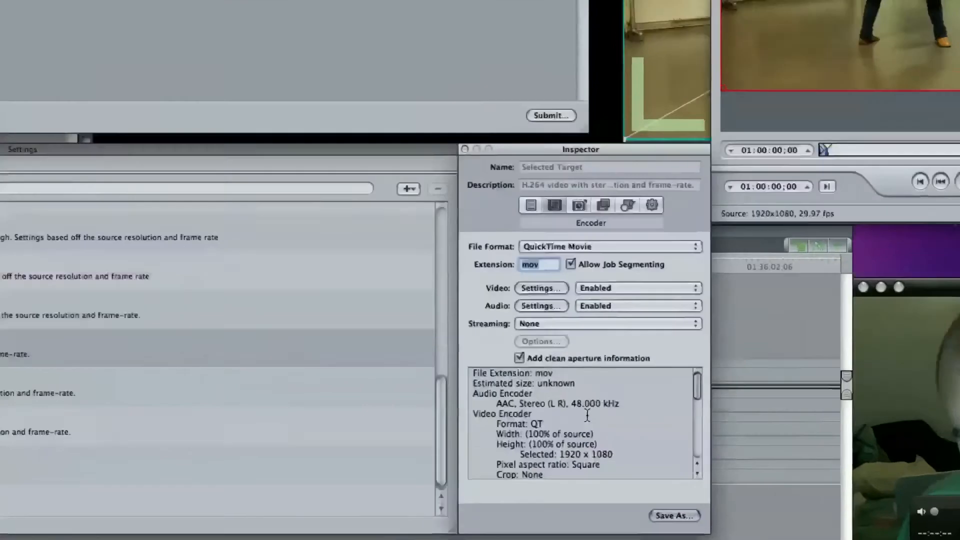
Step: Restrict the H.264 video data rate to 25000 kbits/sec and apply it
click(540, 288)
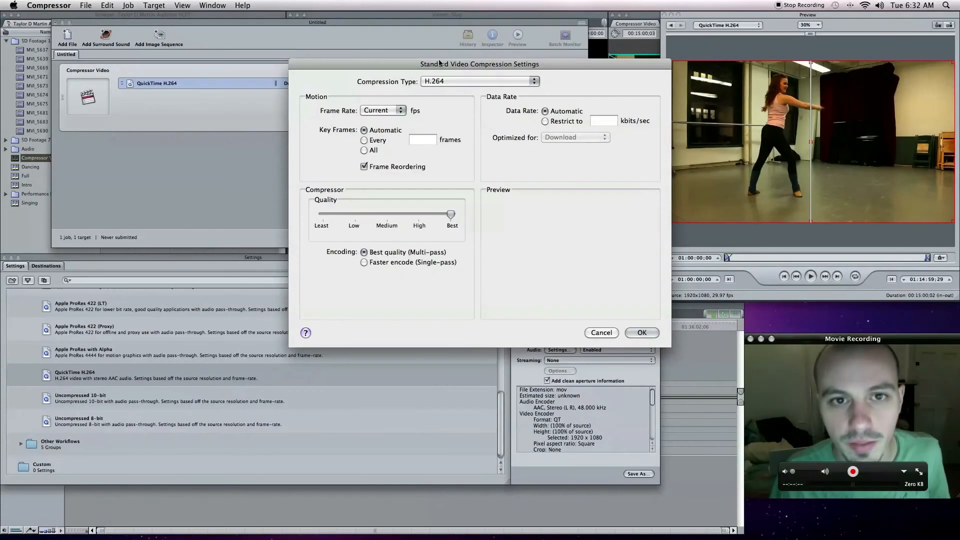
mouse_move(546, 142)
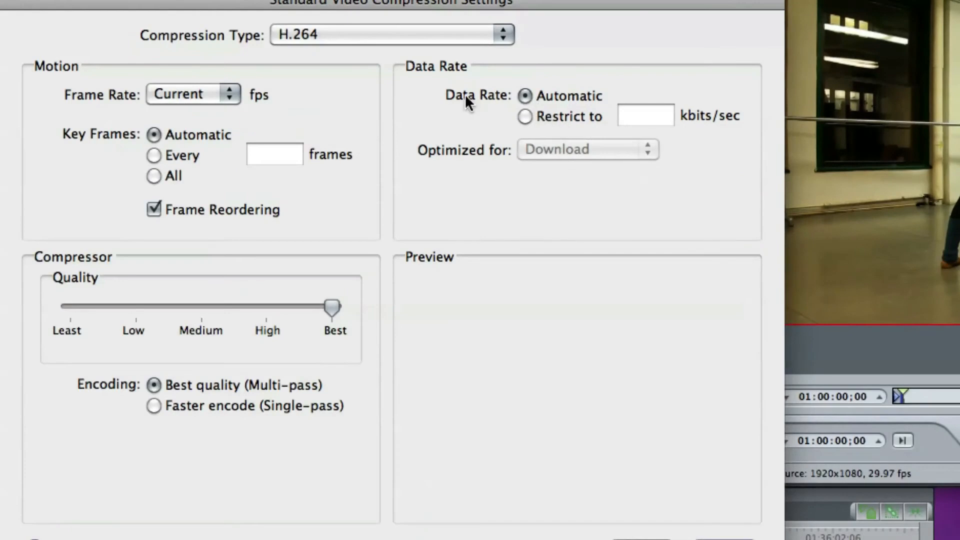
click(525, 117)
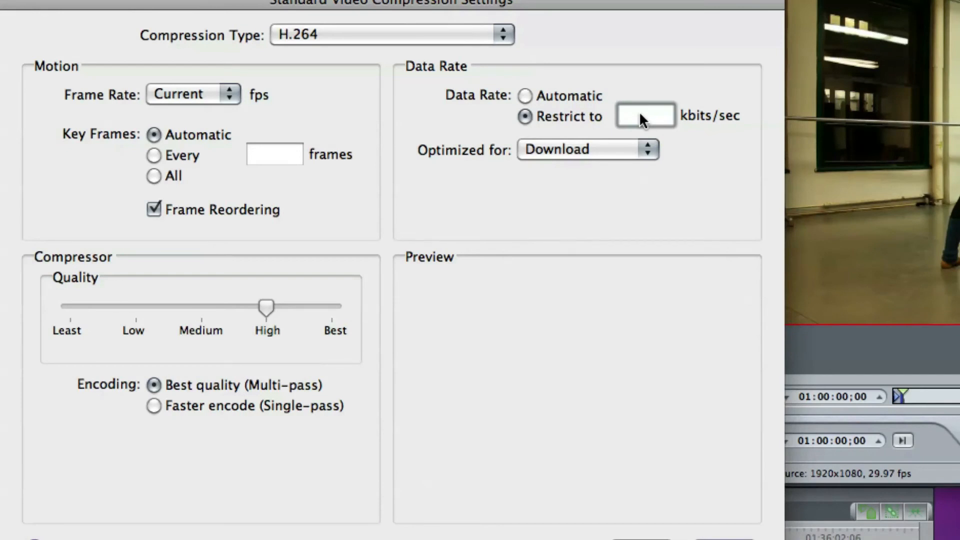
text(25000-0)
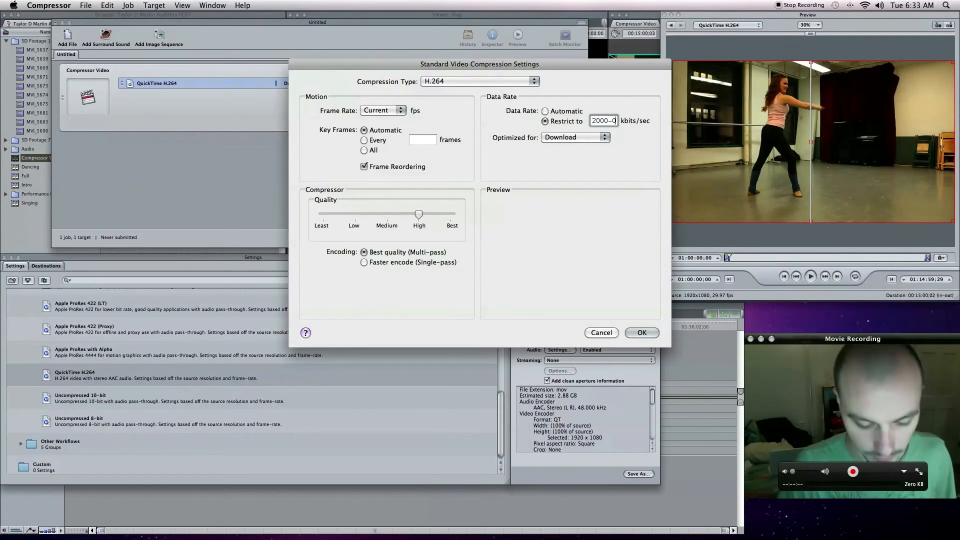
click(641, 332)
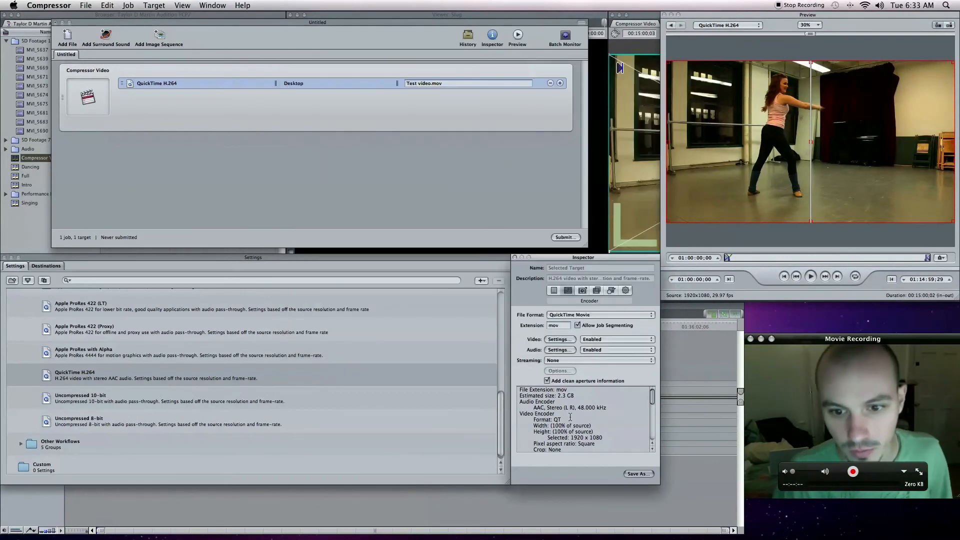
Step: Revise the restricted data rate to 17500 kbits/sec in Video Settings and confirm
click(558, 339)
text(175)
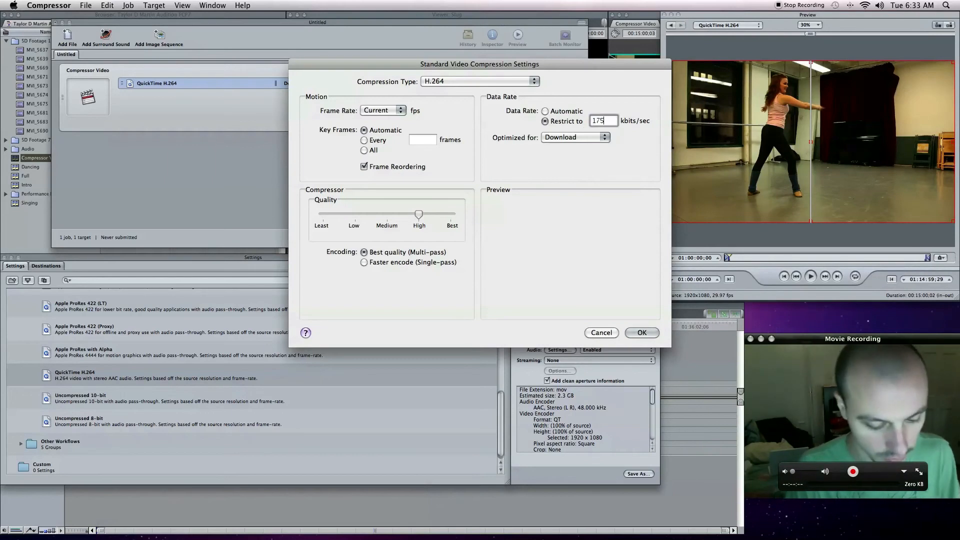
click(641, 332)
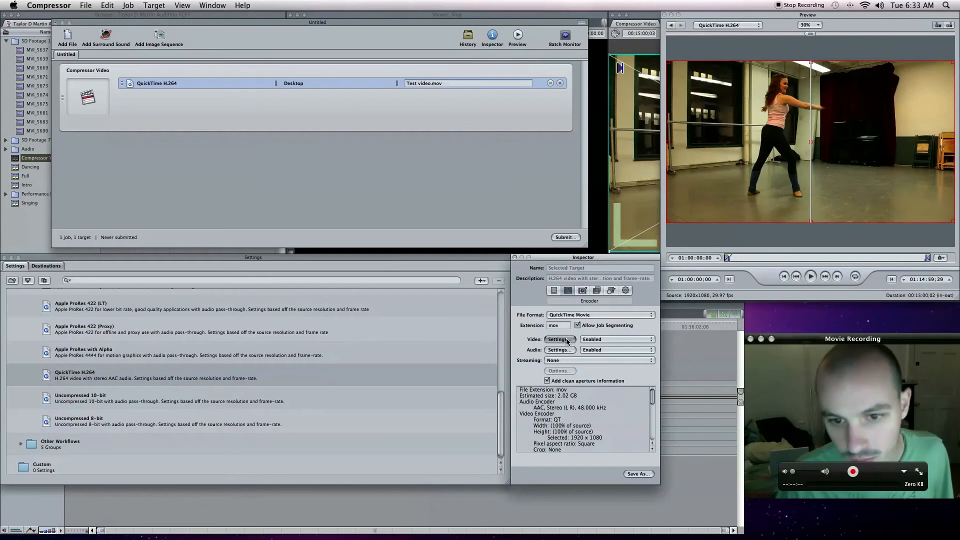
click(558, 339)
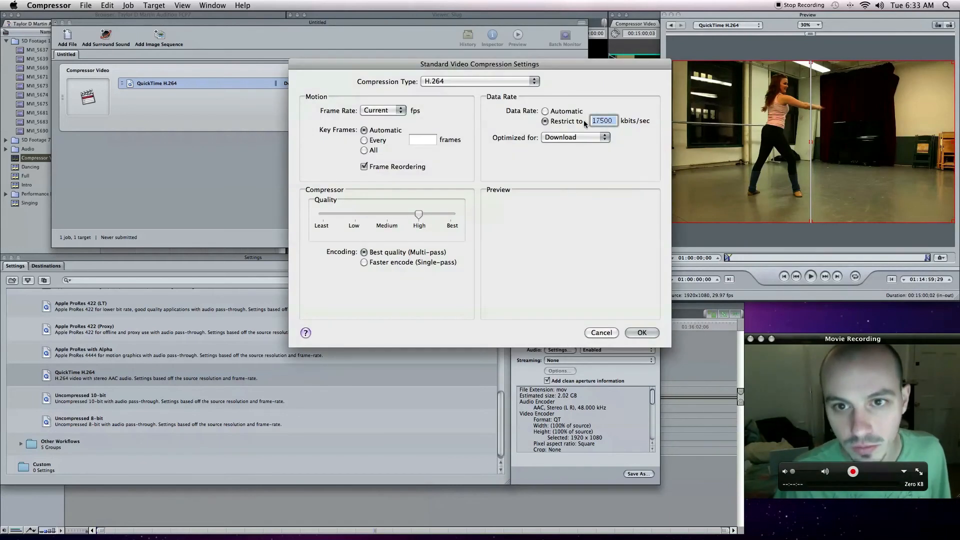
click(641, 332)
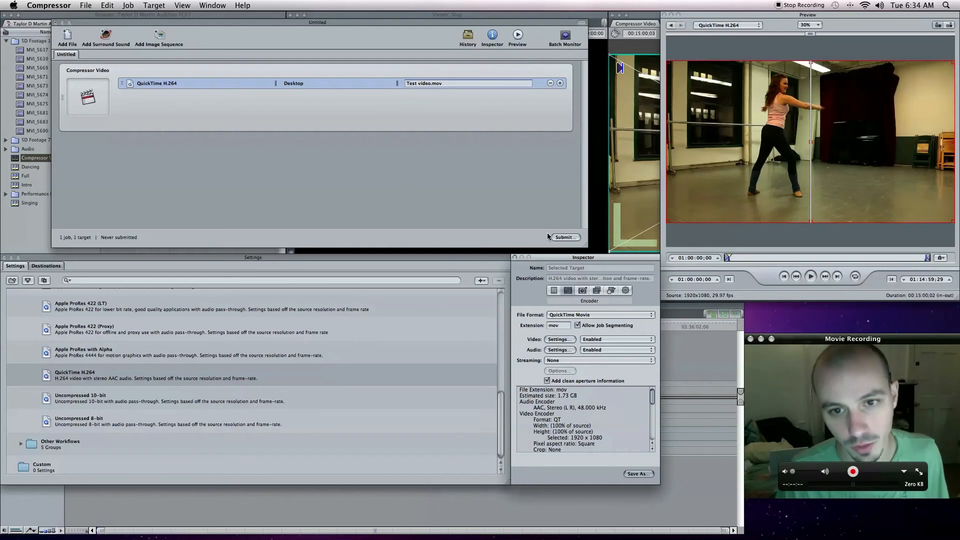
mouse_move(558, 249)
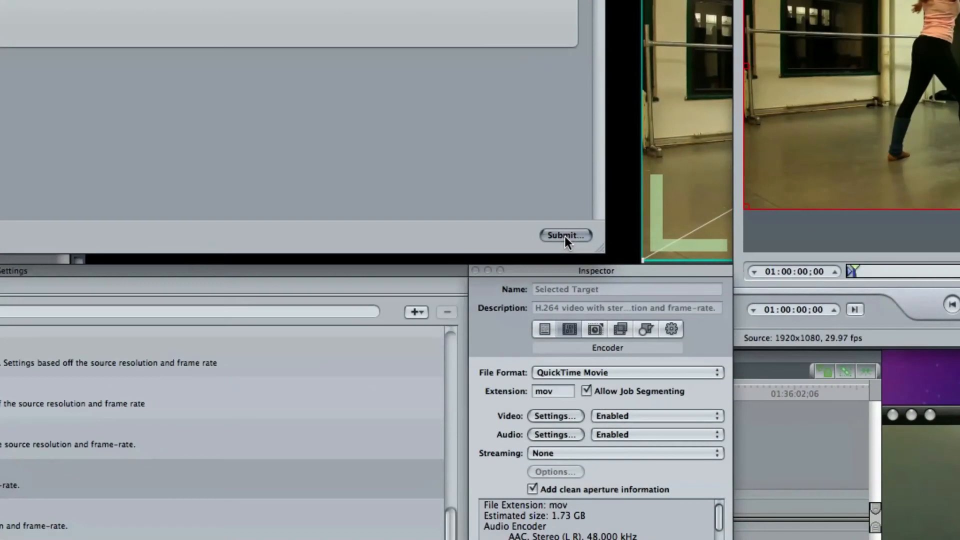
Step: Submit the batch as Untitled on This Computer, then close the History window
click(564, 235)
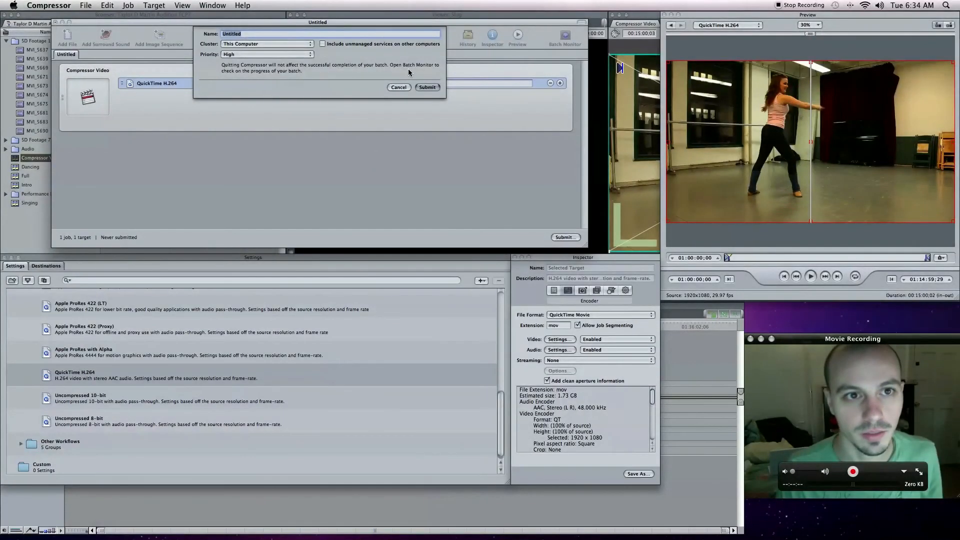
click(426, 87)
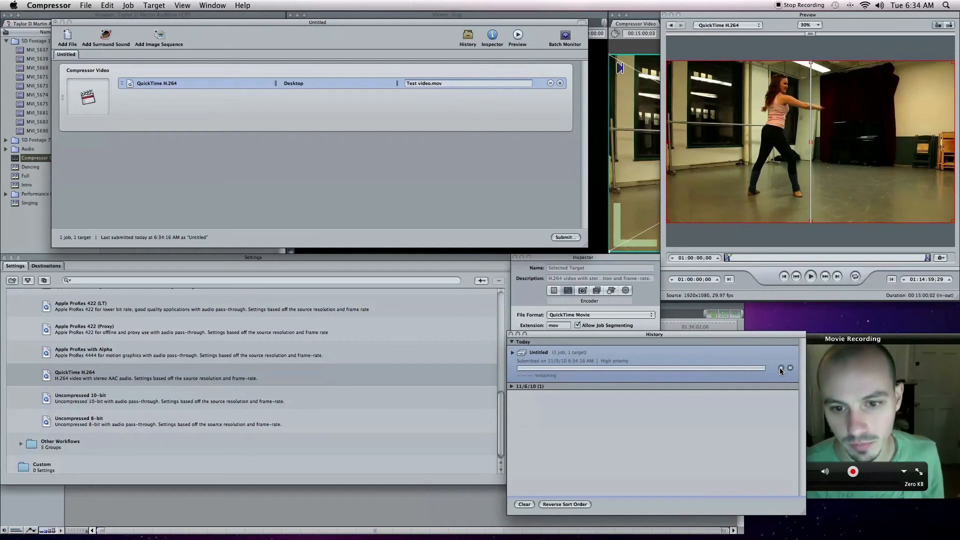
click(781, 367)
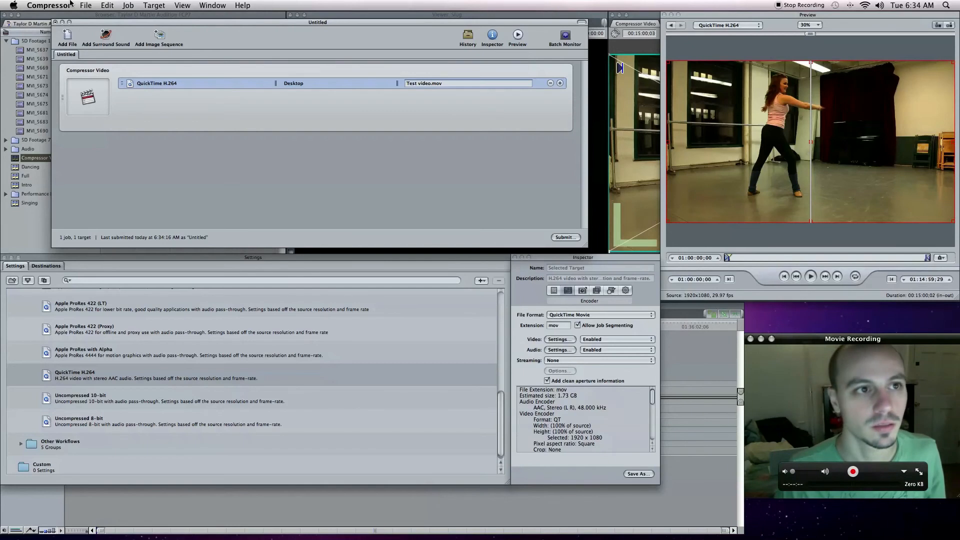
Step: Switch to the Full sequence in Final Cut Pro and scrub it from start to past the end
click(49, 5)
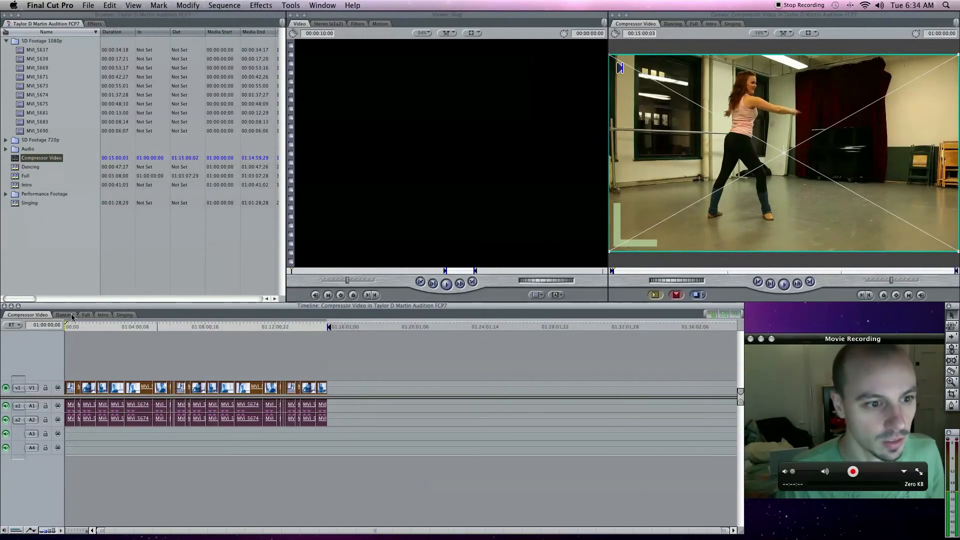
click(85, 315)
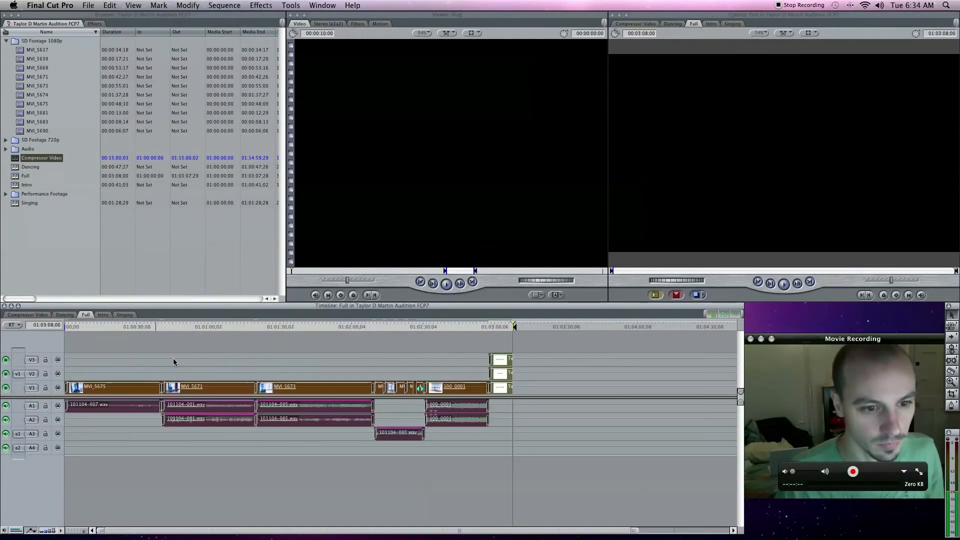
click(114, 327)
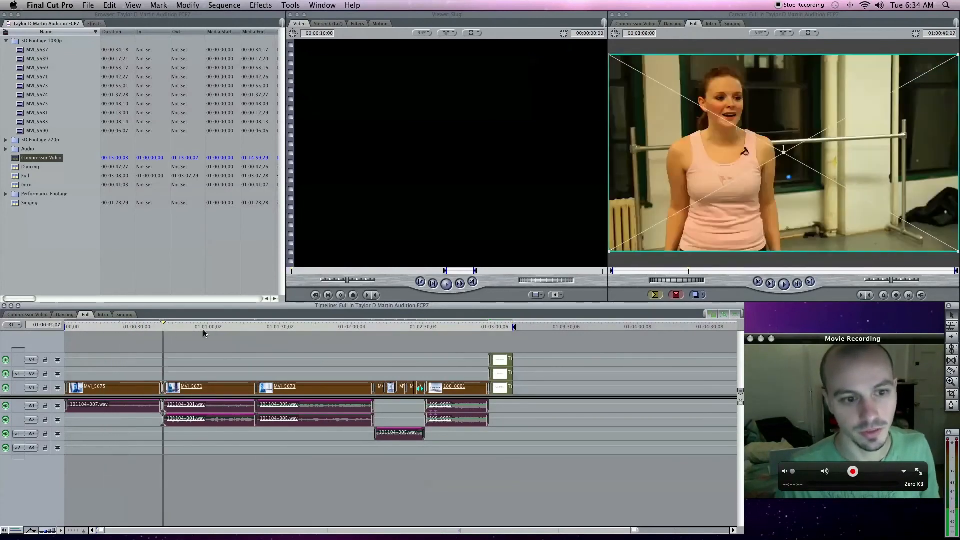
click(303, 326)
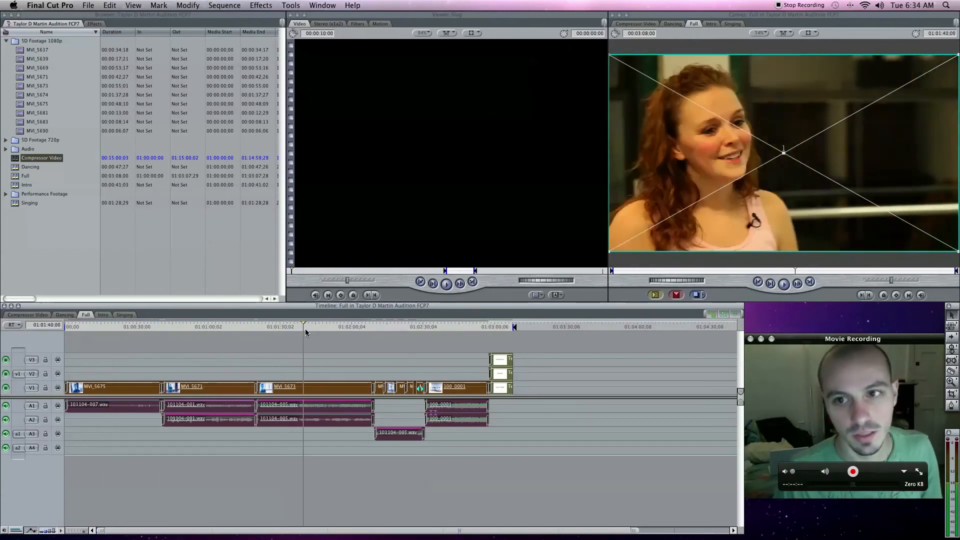
click(406, 326)
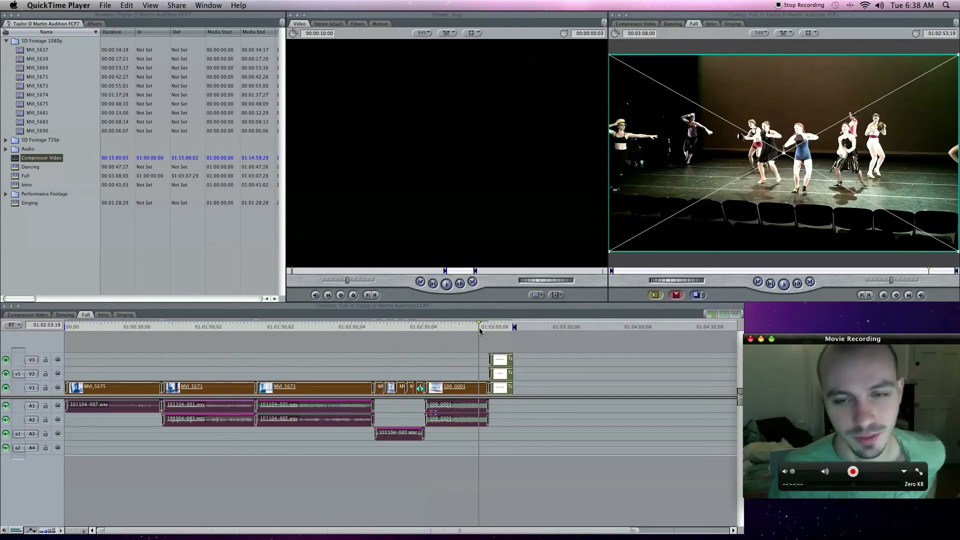
mouse_move(215, 349)
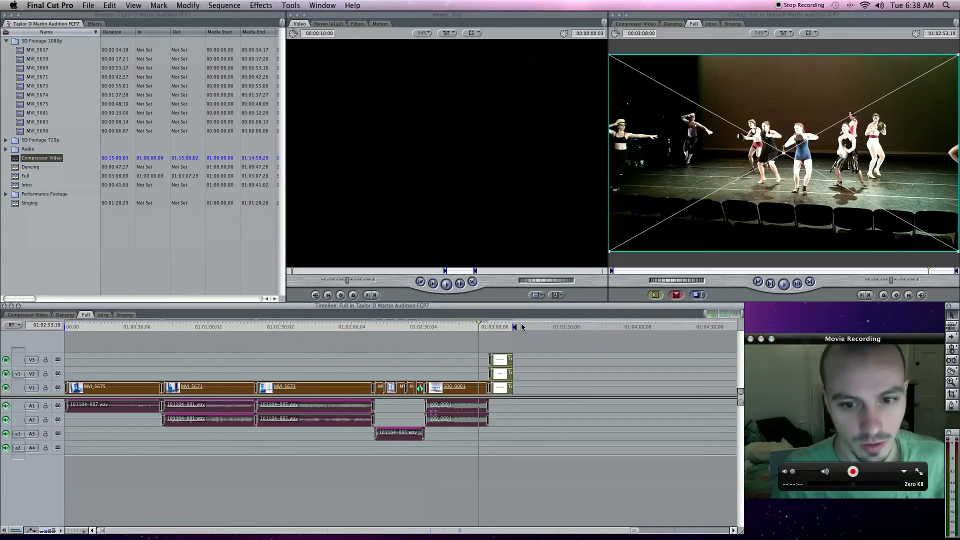
click(528, 327)
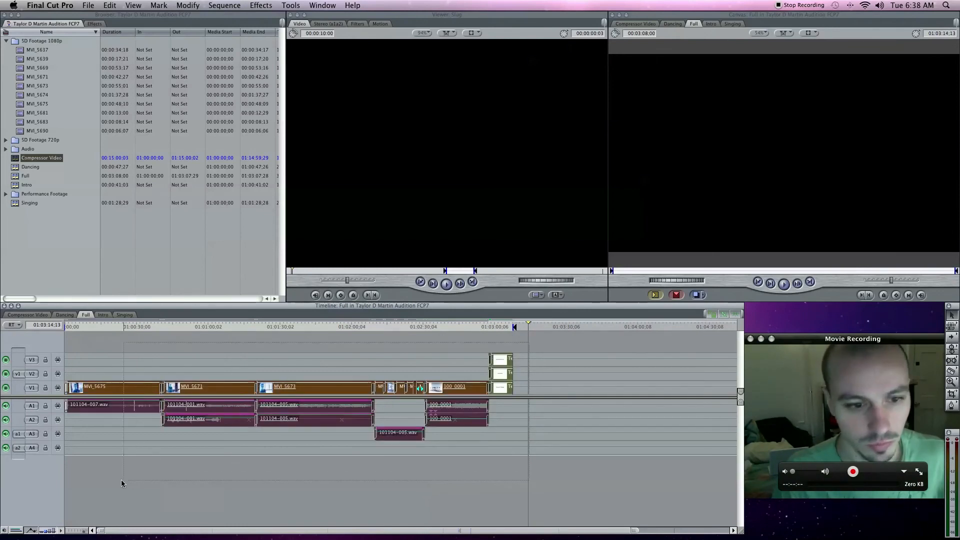
Step: Open Final Cut Pro's File menu to send the Full sequence to Compressor
click(88, 5)
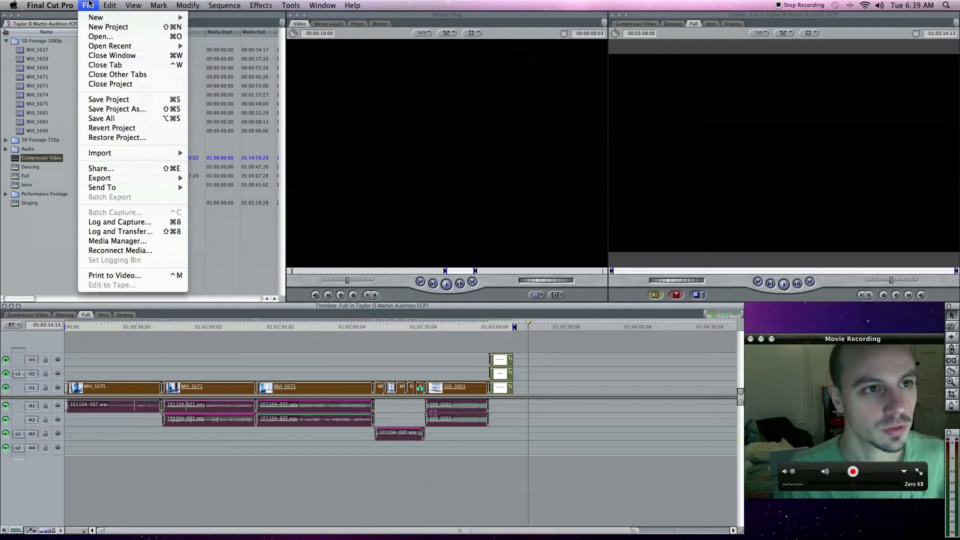
mouse_move(102, 188)
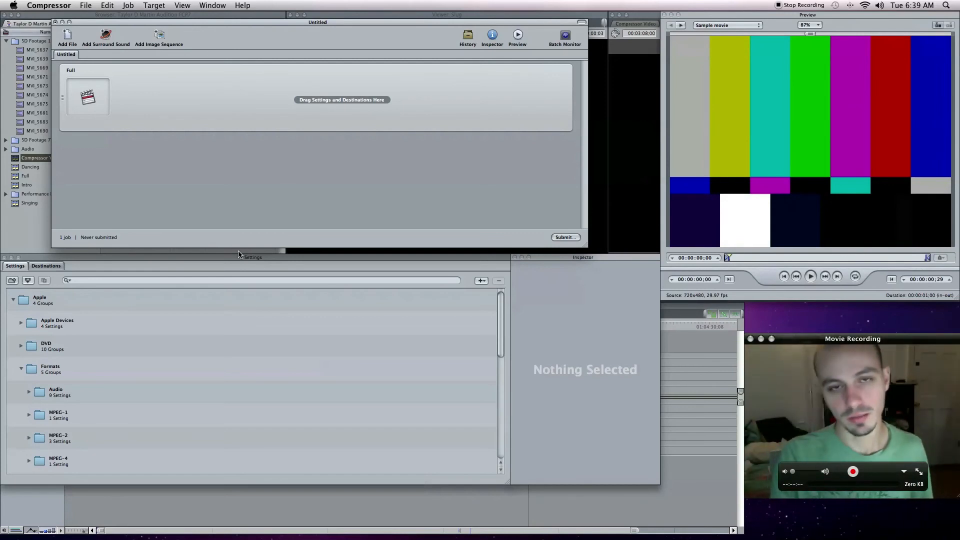
mouse_move(275, 231)
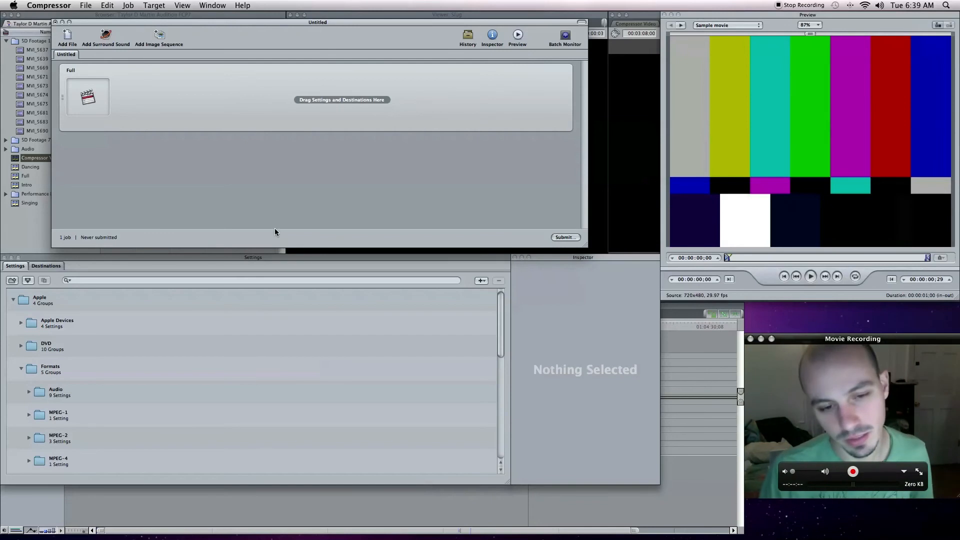
Step: Give the Full job a QuickTime H.264 output saved to the Desktop and show its encoder options
scroll(down, 3)
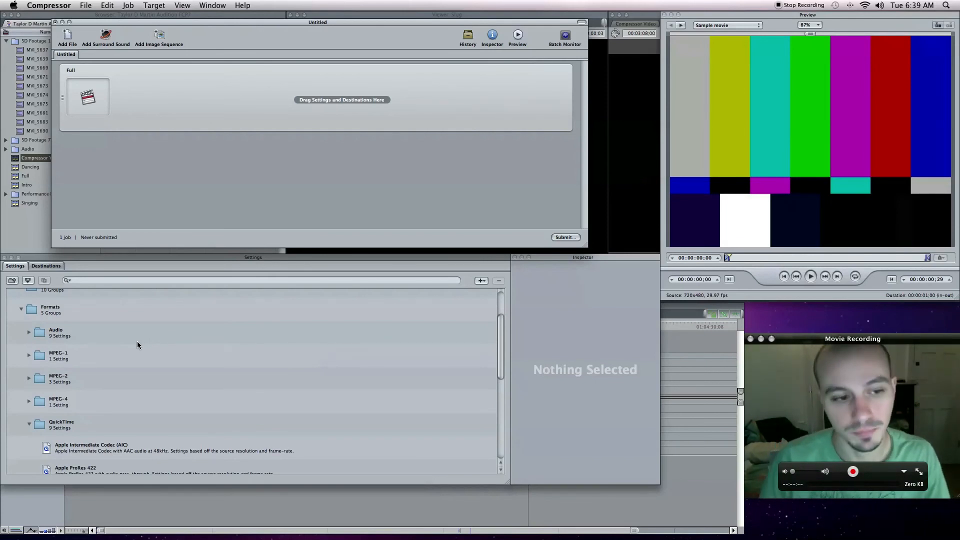
scroll(down, 3)
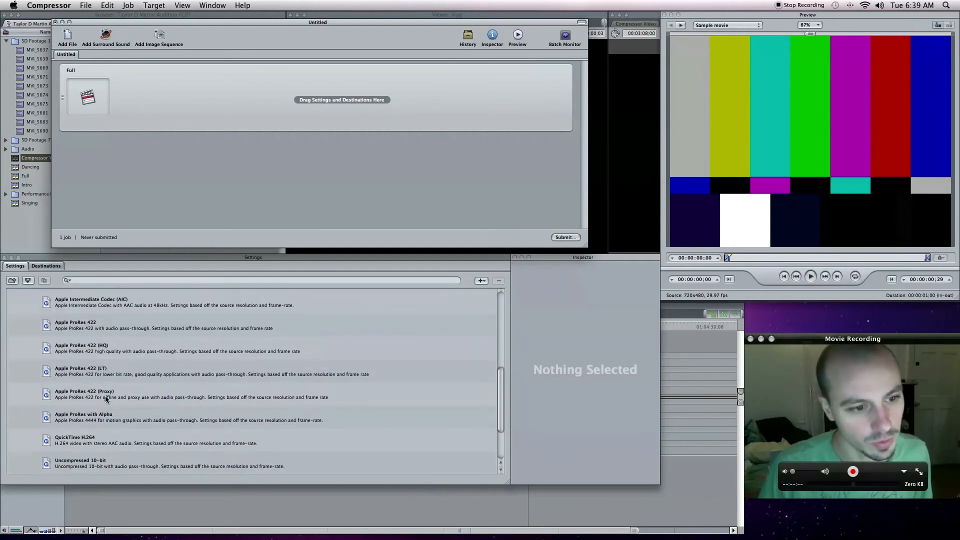
scroll(down, 3)
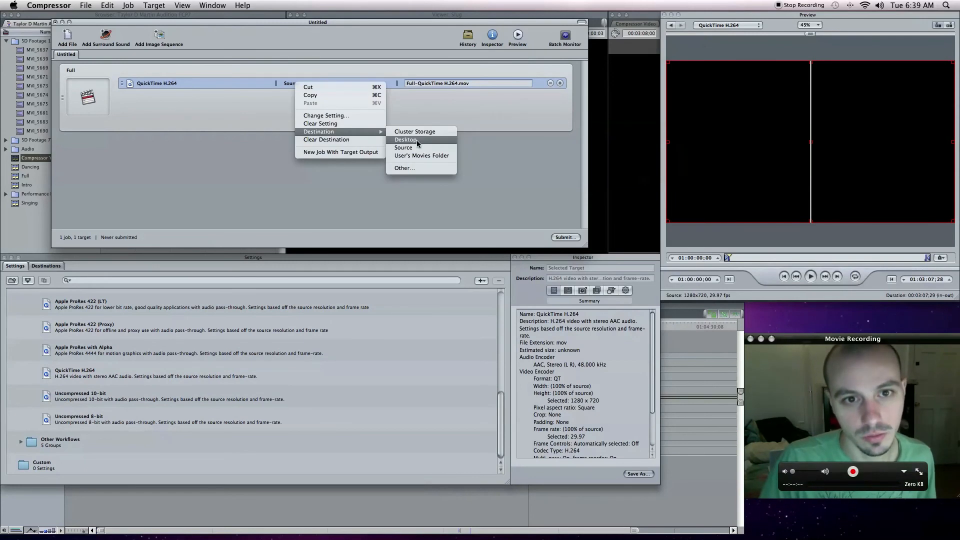
click(406, 139)
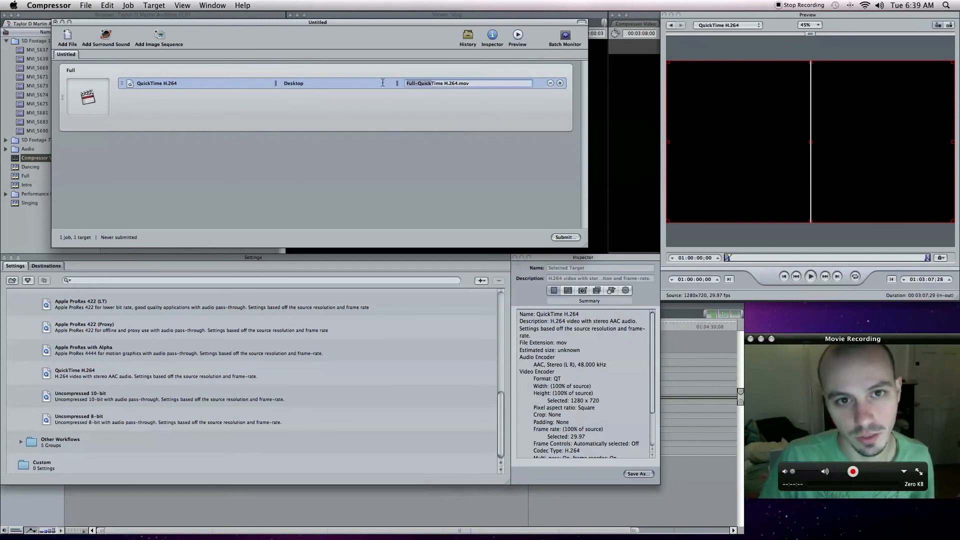
text(sgsdgsd)
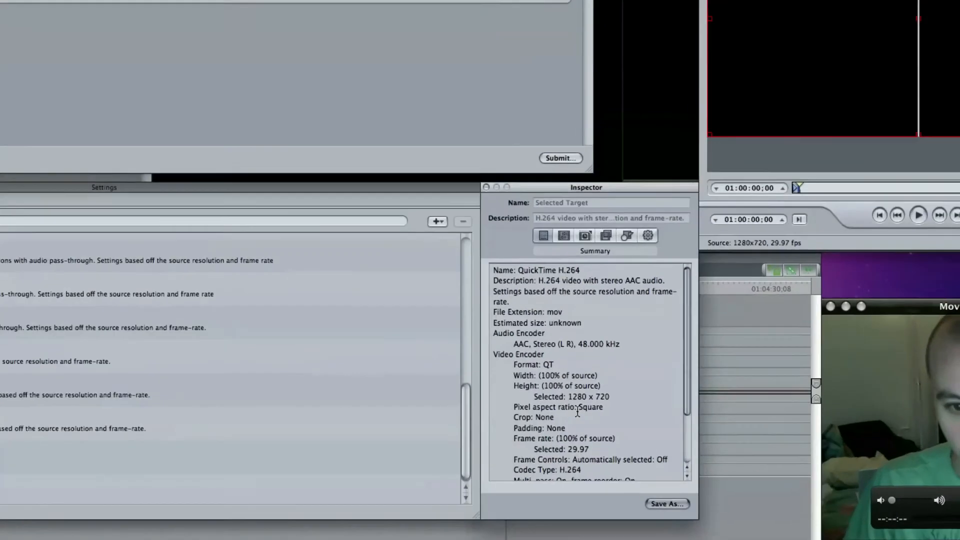
click(562, 235)
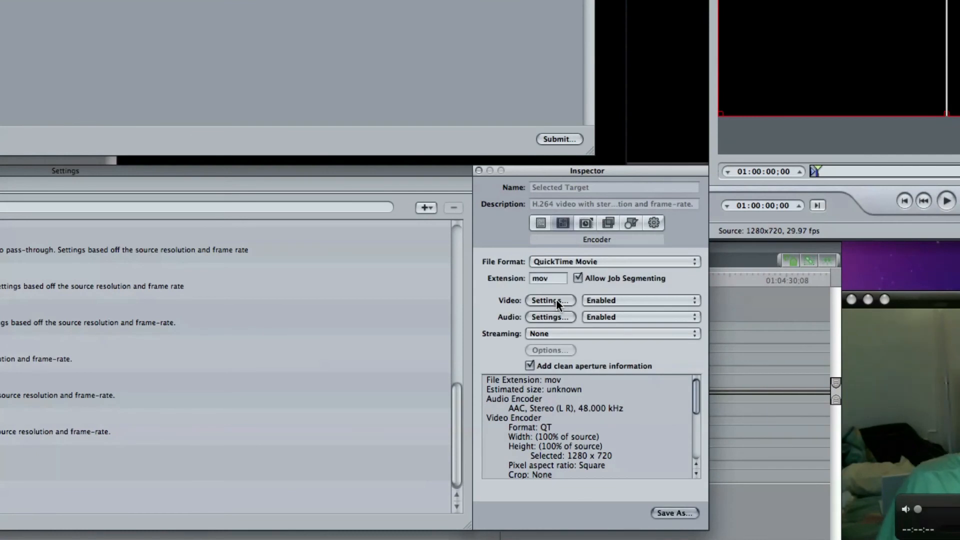
Step: Limit the Full job's H.264 video to 7500 kbits/sec, then cancel batch submission
click(549, 300)
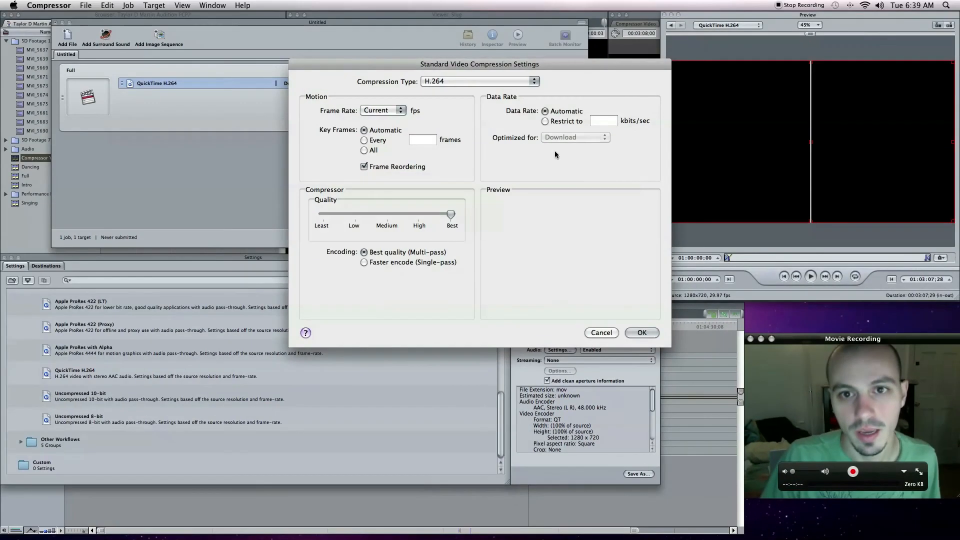
click(546, 120)
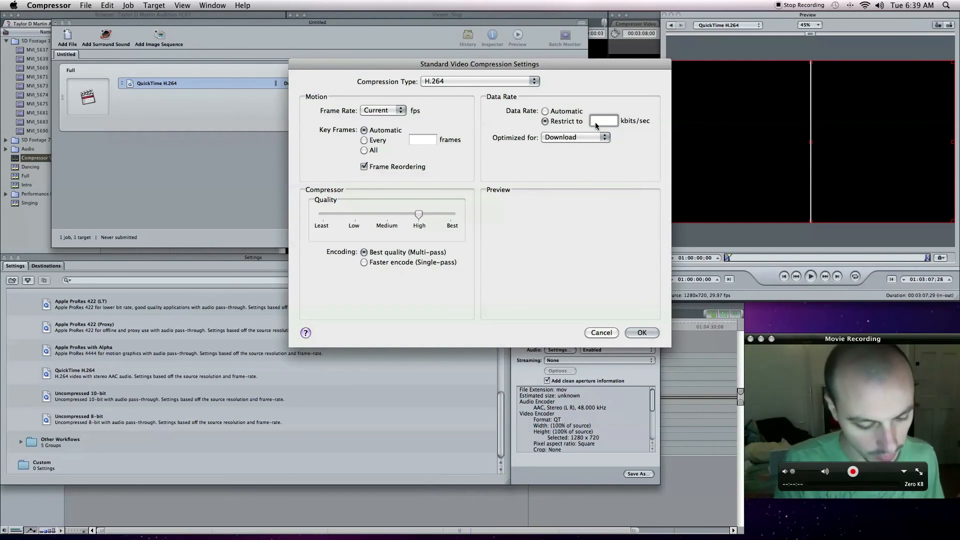
text(7500)
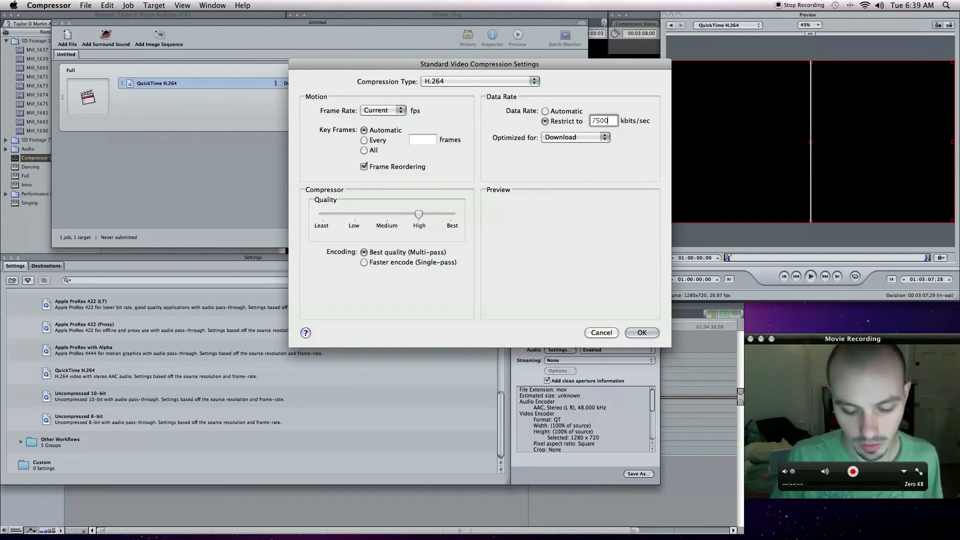
click(641, 332)
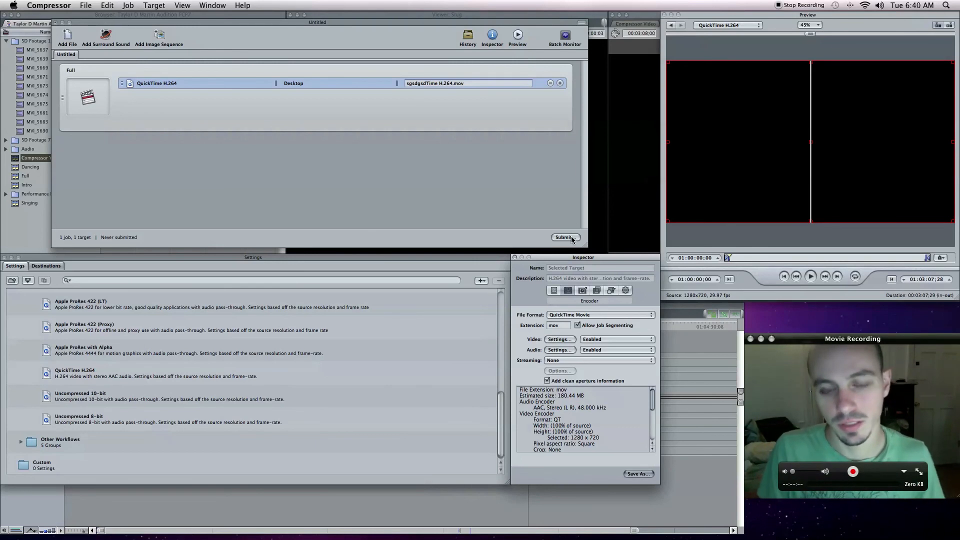
click(564, 238)
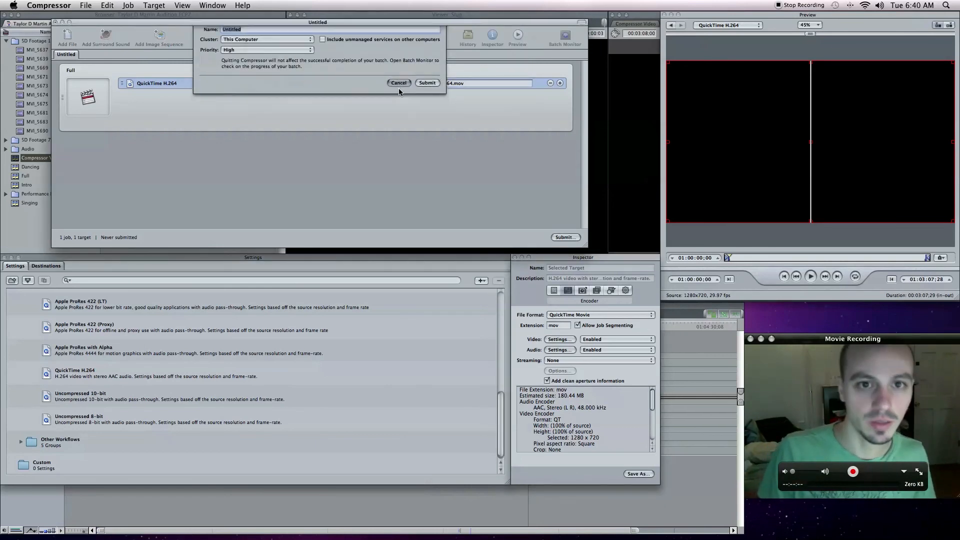
click(399, 83)
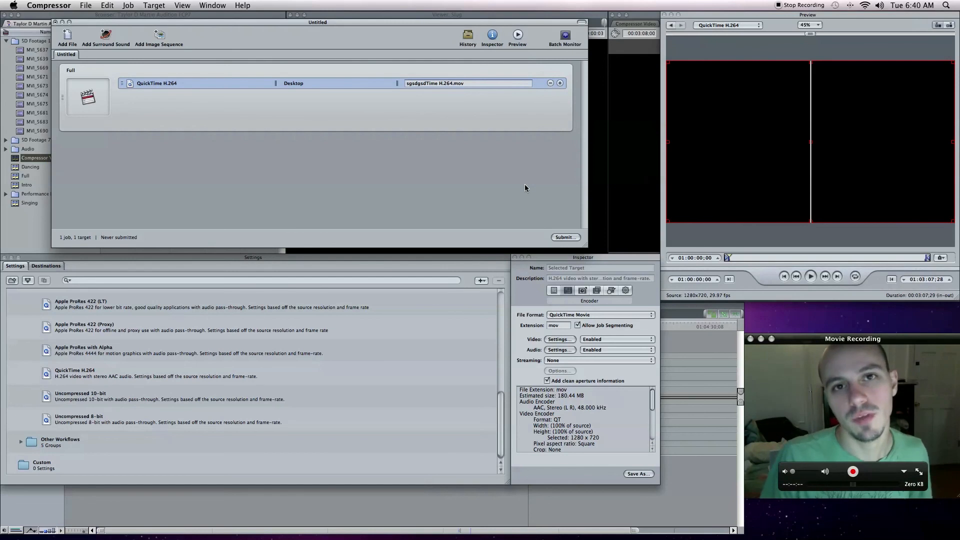